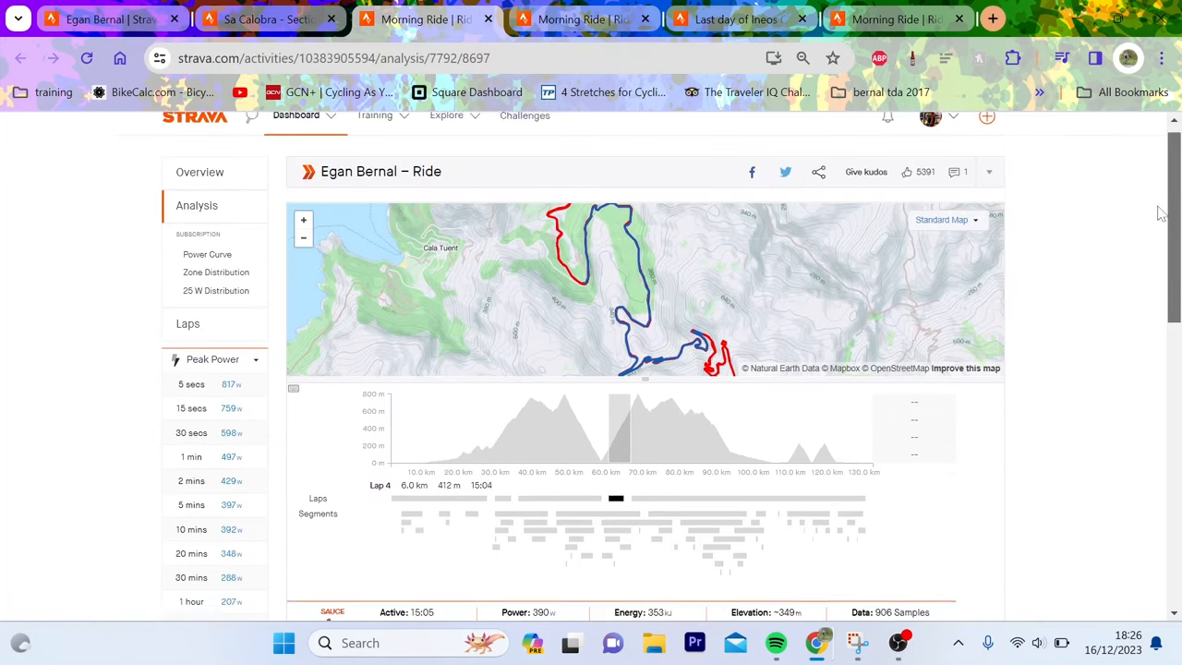
Step: Show Lap 2 of Egan Bernal's ride, the 15-minute lap averaging 340 W
scroll("down", 3)
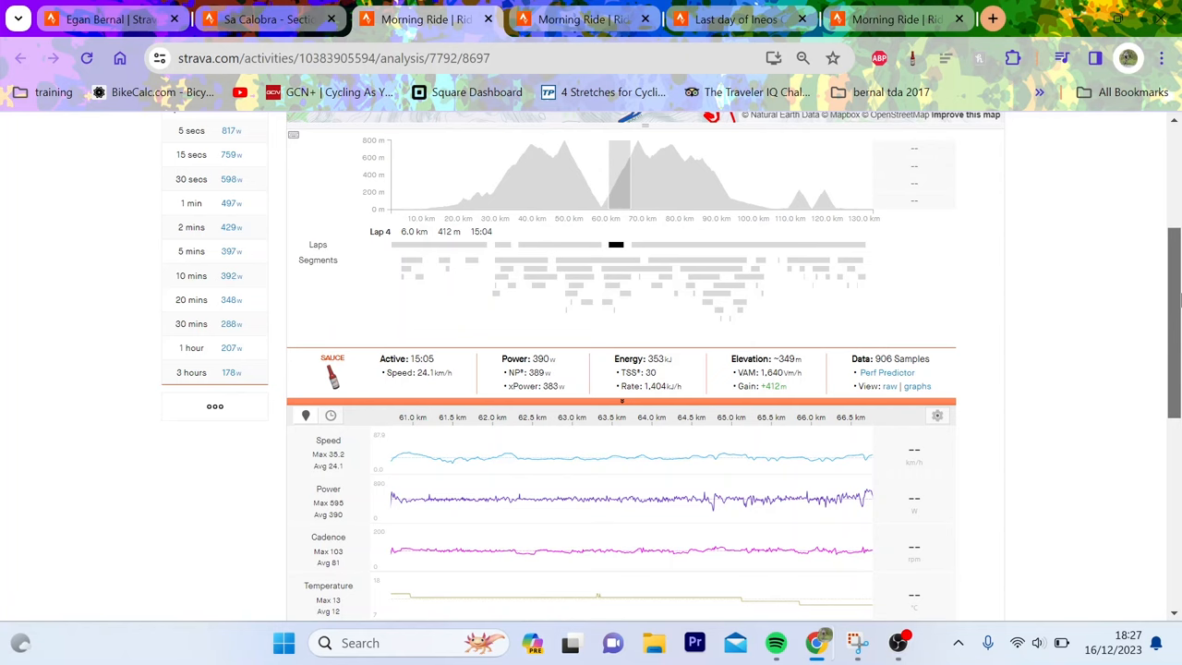
scroll("down", 3)
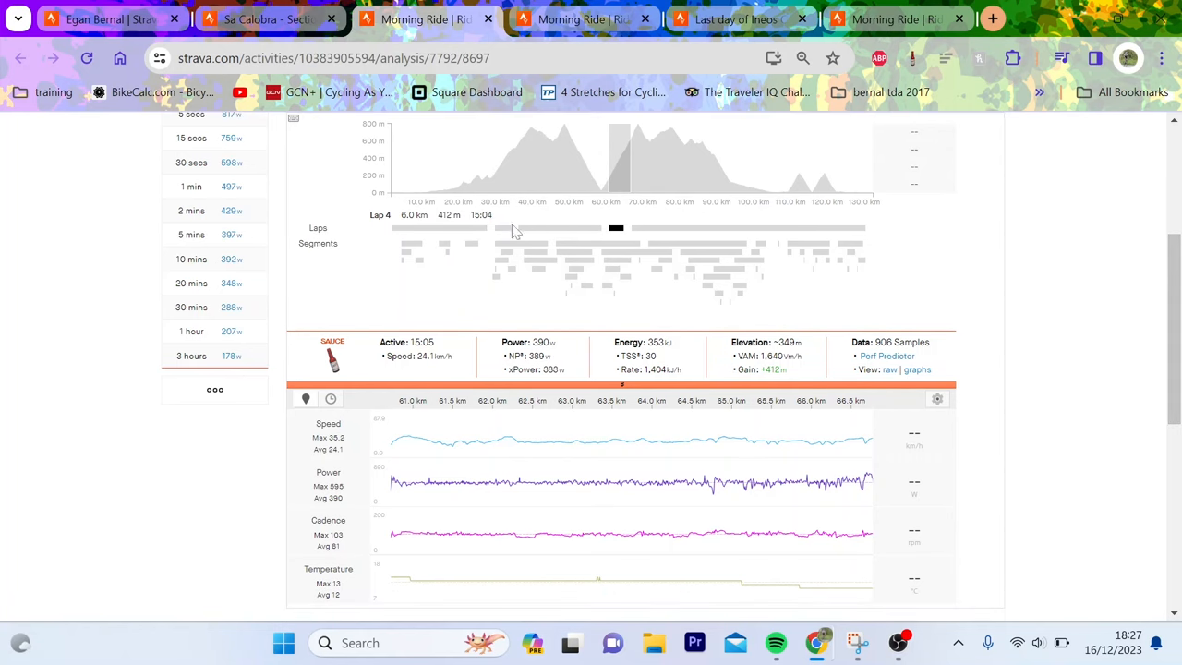
left_click(501, 227)
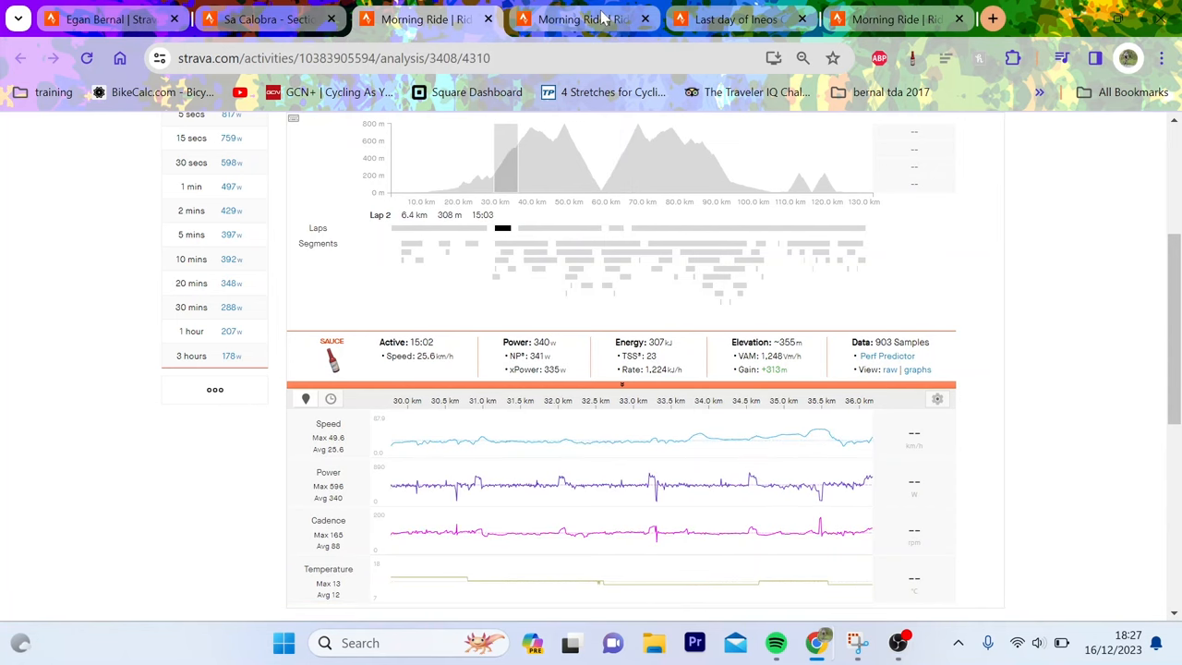
Step: Switch to the last Morning Ride tab showing its 20-minute Lap 2 at 347 W
left_click(582, 19)
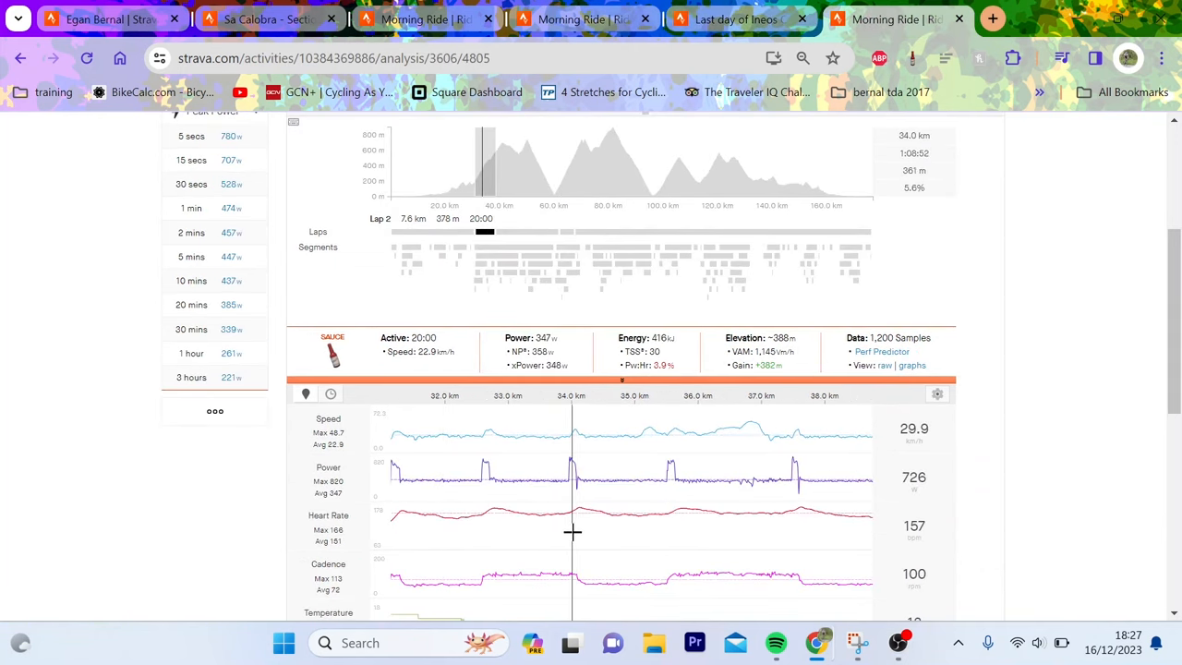
mouse_move(571, 530)
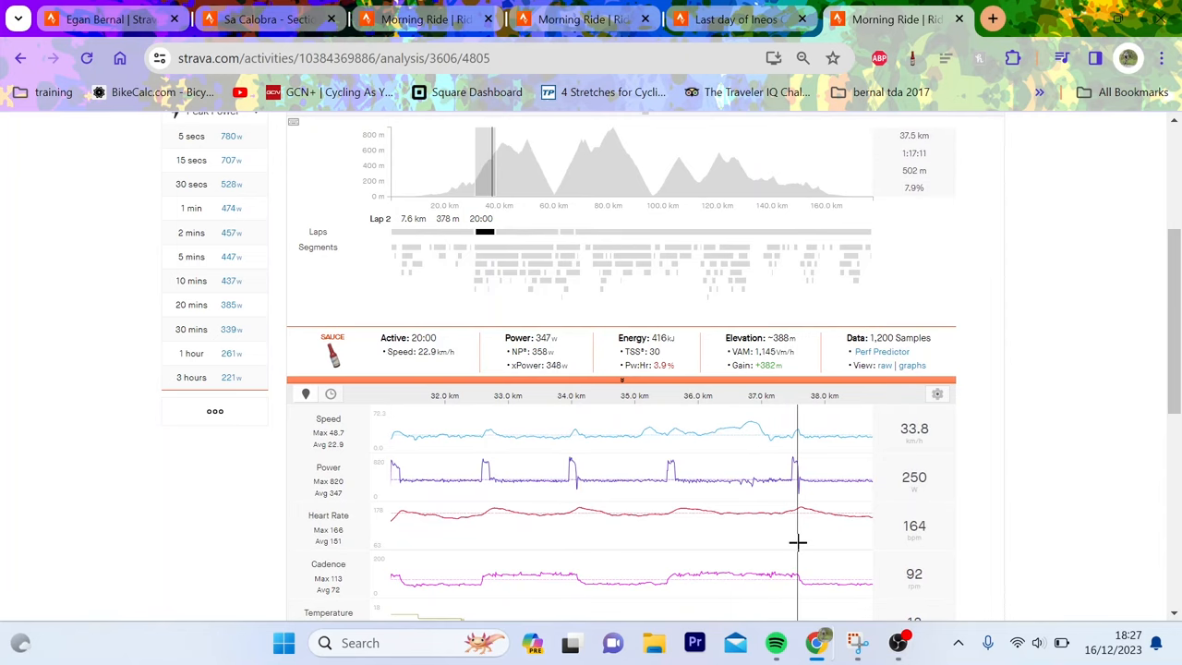
mouse_move(815, 537)
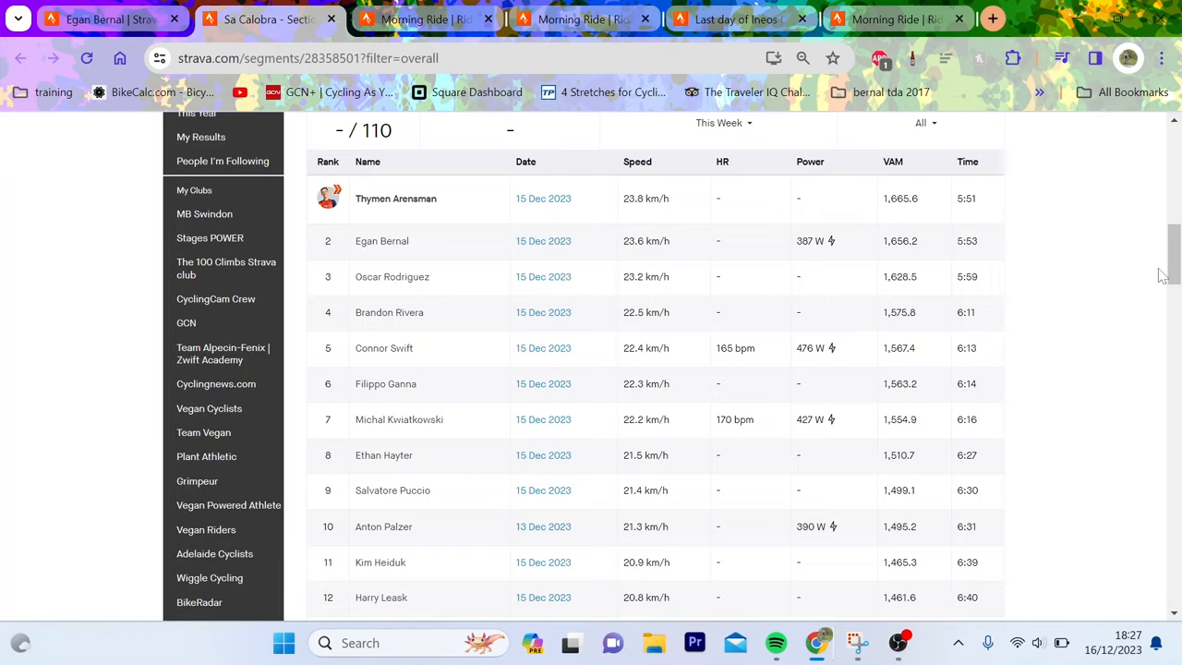
mouse_move(884, 207)
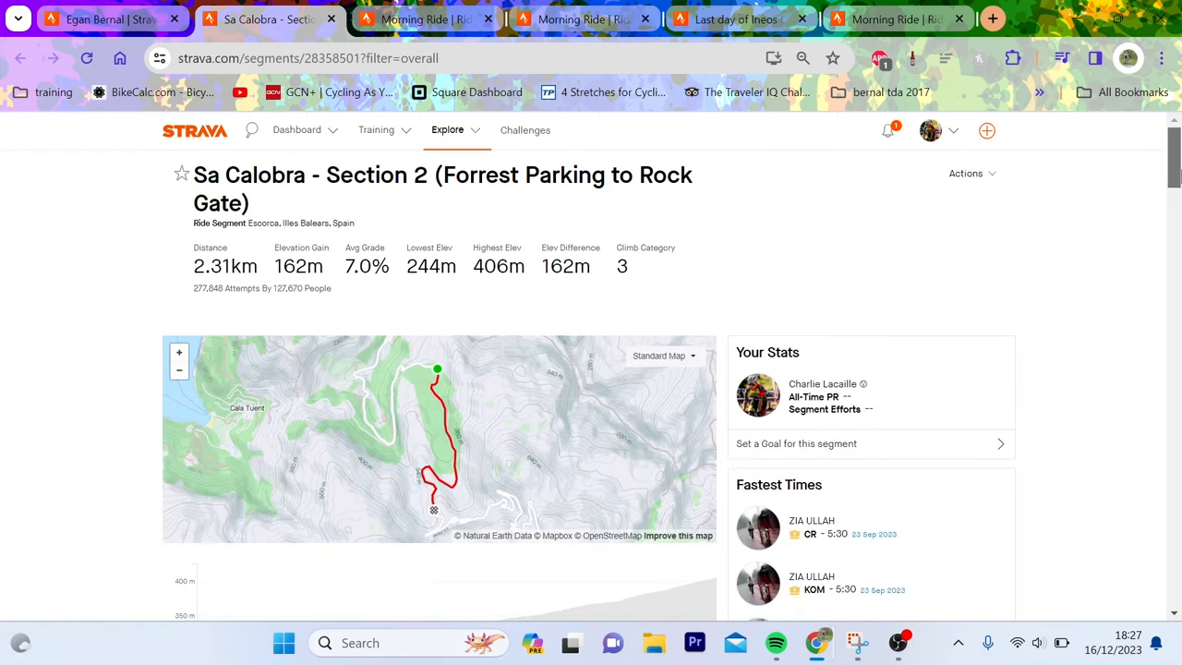
Step: Scroll through the Sa Calobra Section 2 overall leaderboard to the pagination
scroll("down", 3)
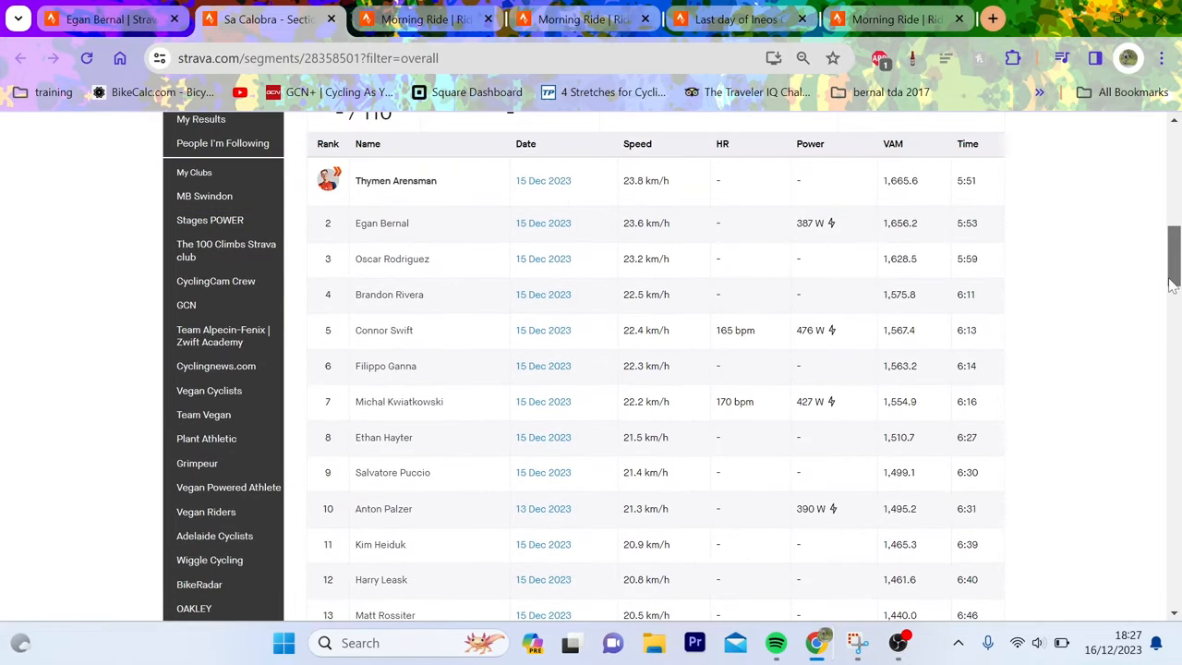
scroll("down", 3)
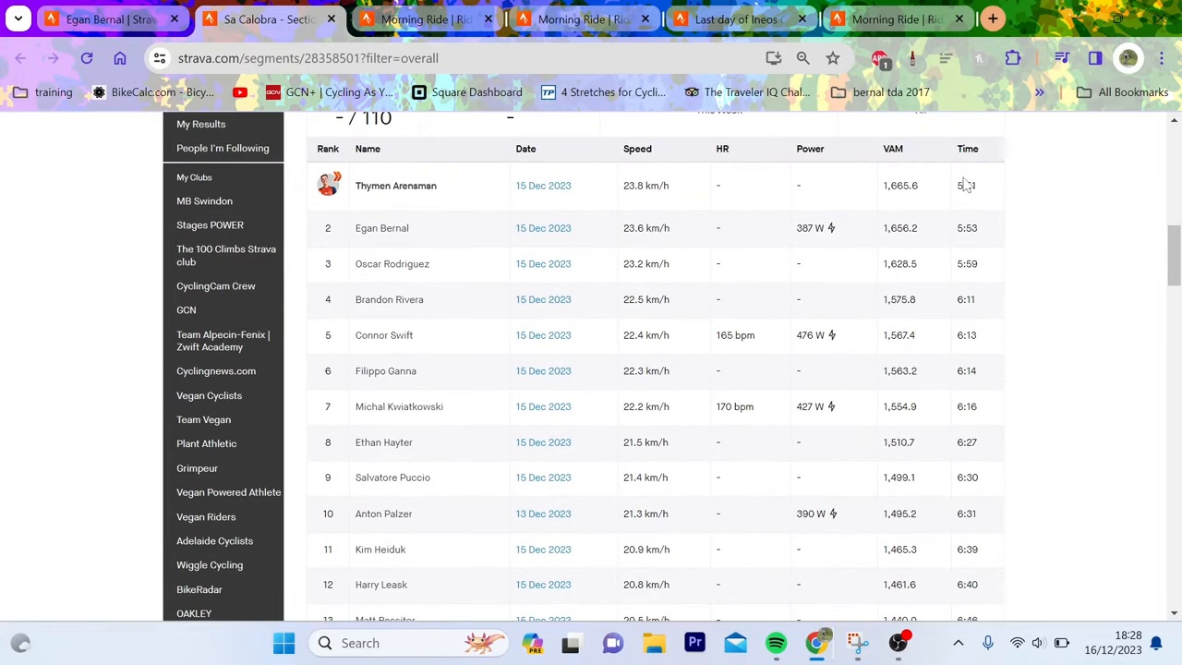
mouse_move(868, 277)
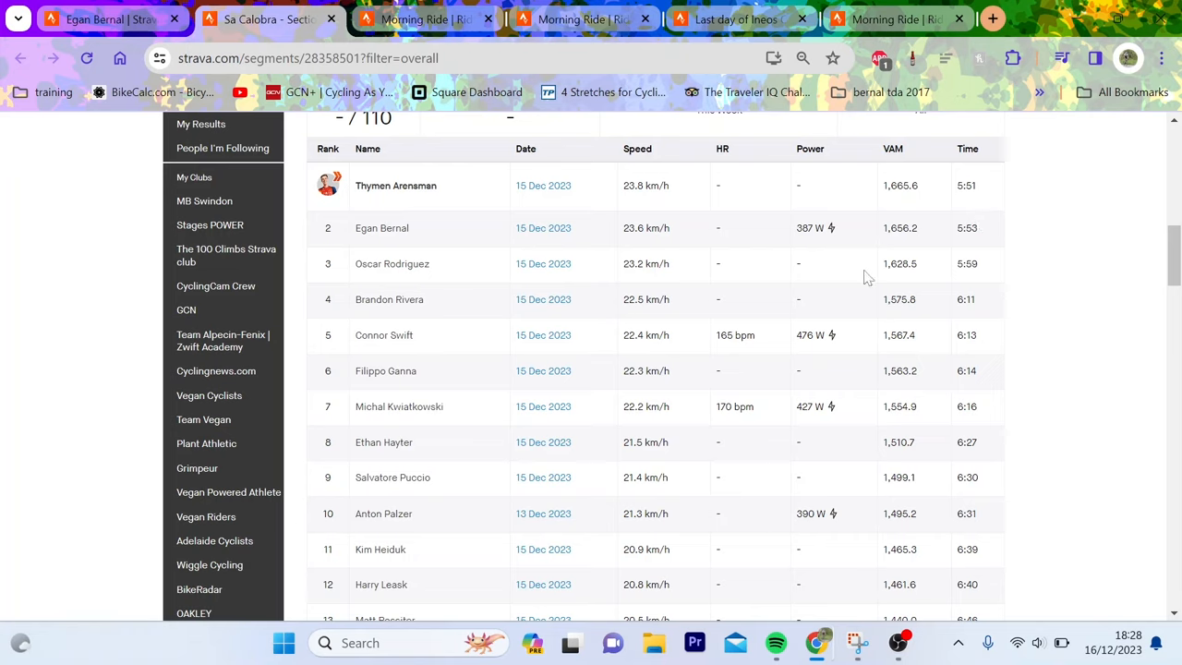
mouse_move(944, 305)
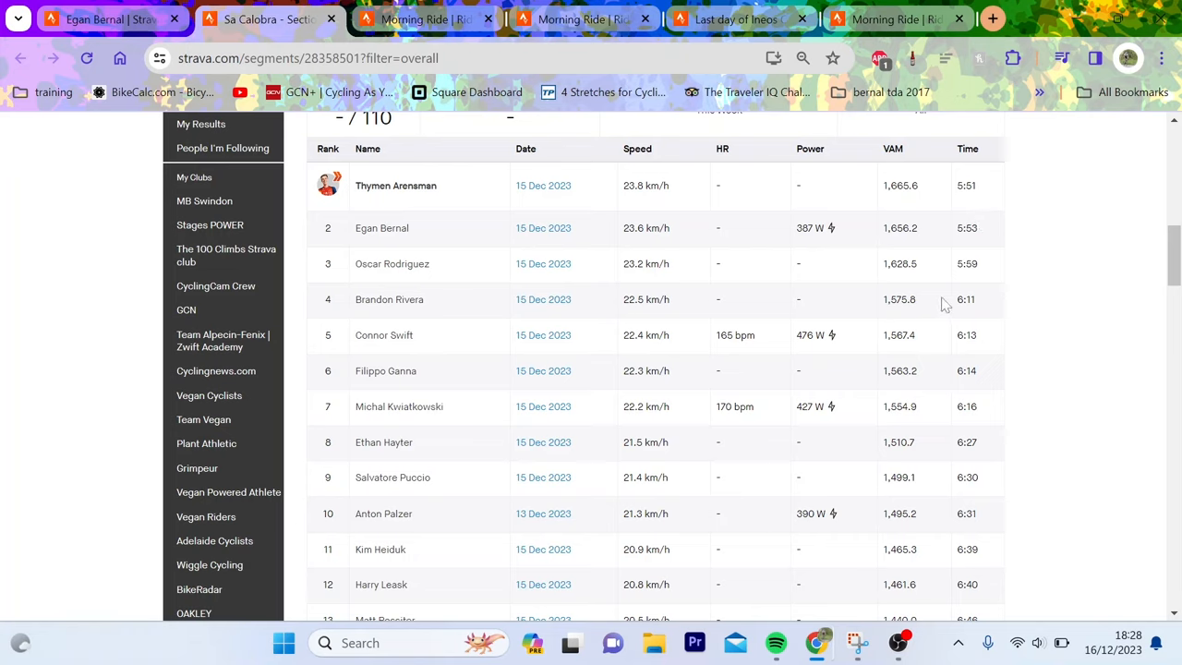
mouse_move(961, 369)
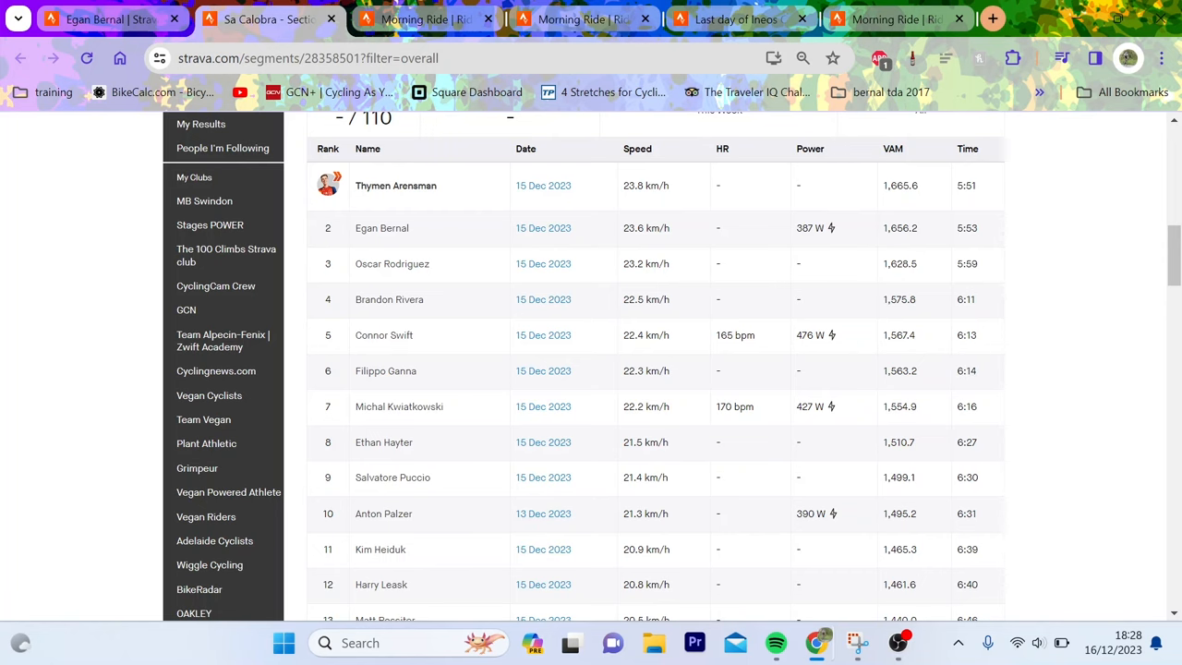
scroll("down", 3)
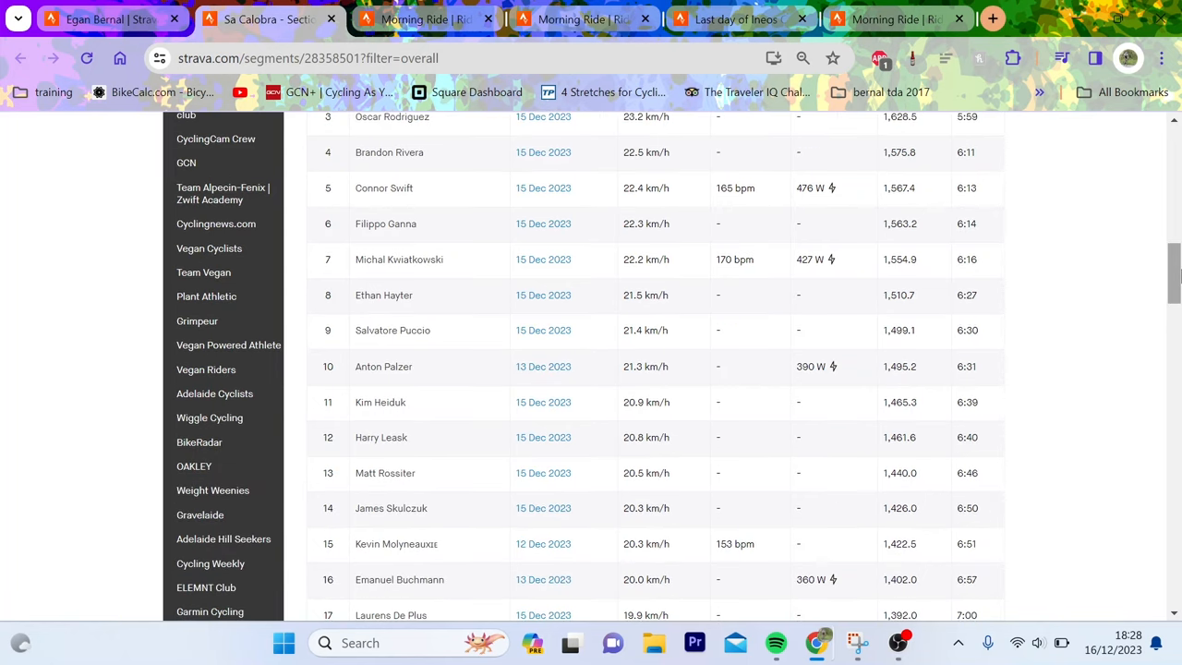
scroll("down", 3)
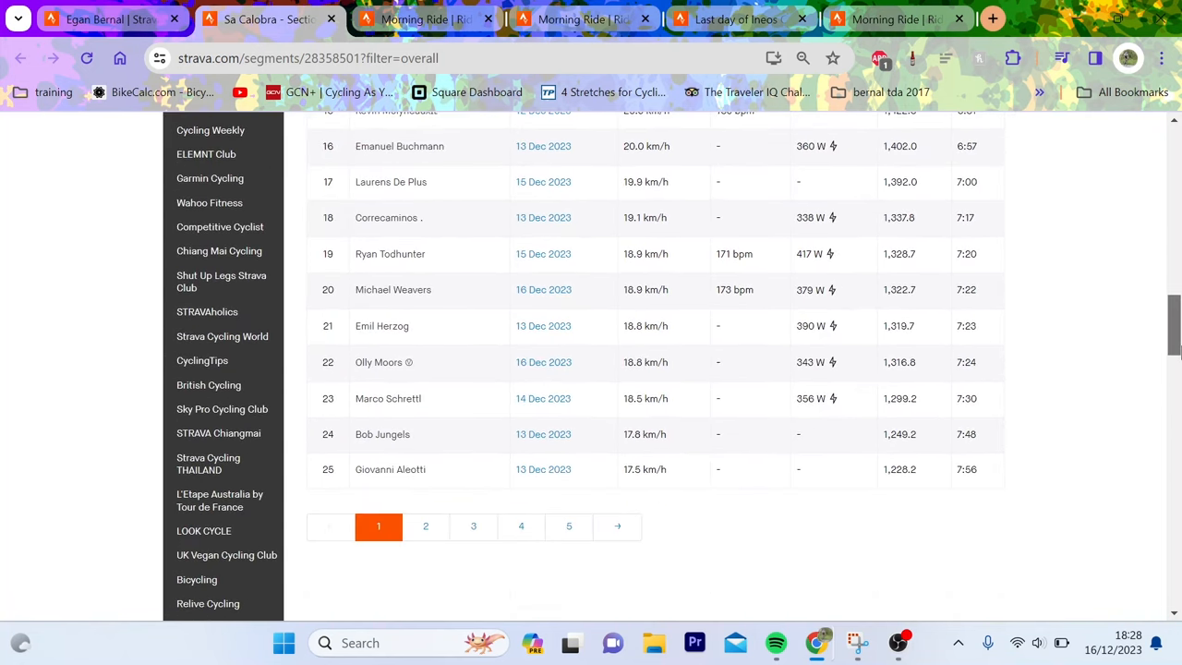
scroll("up", 3)
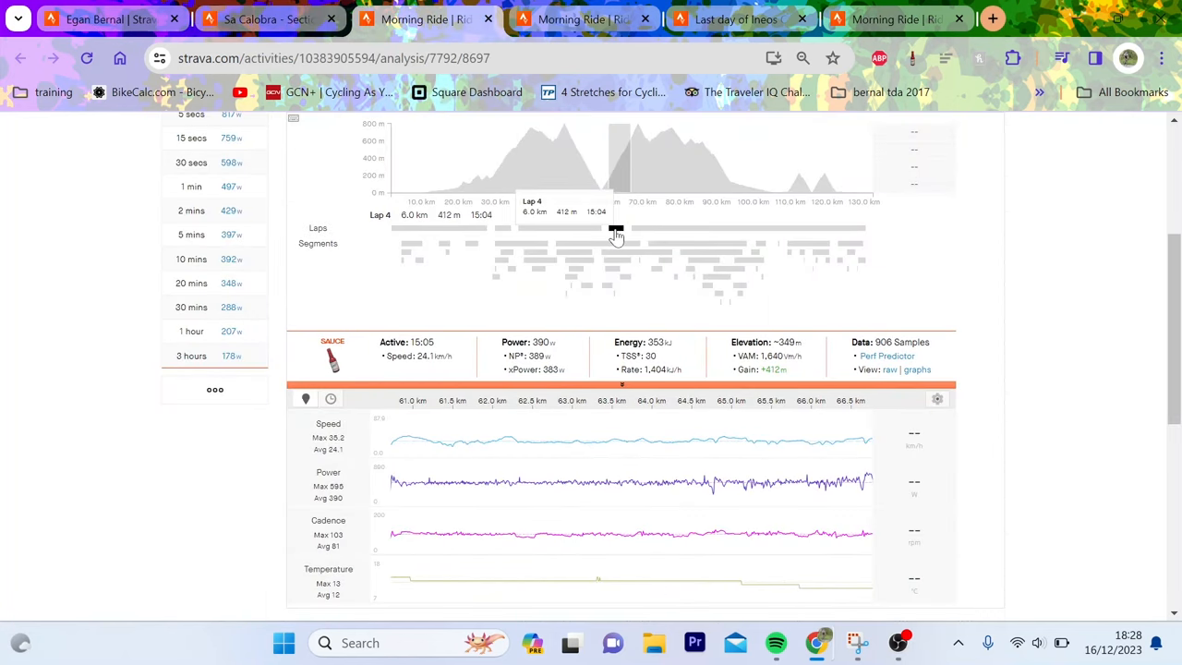
mouse_move(706, 434)
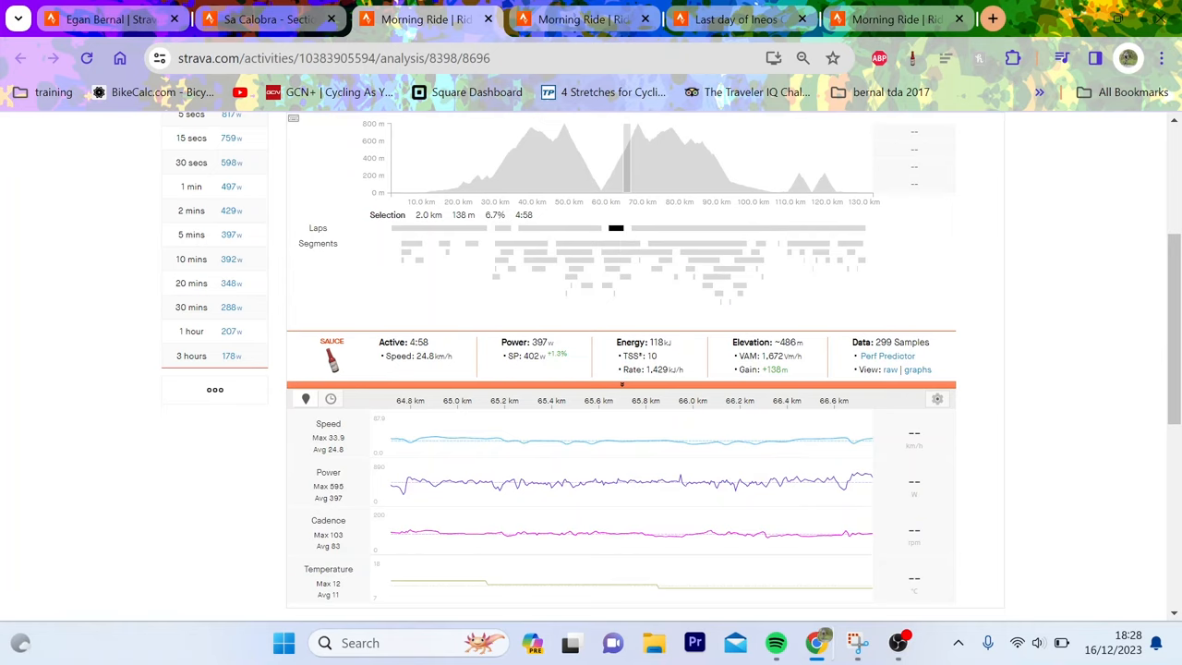
mouse_move(616, 229)
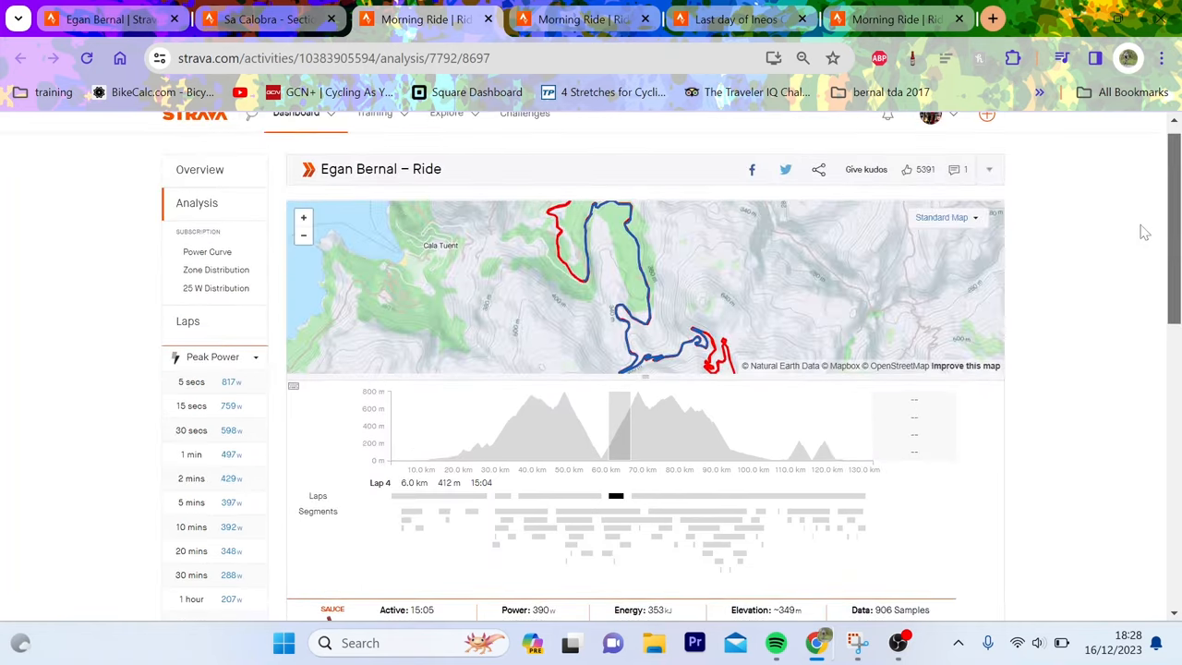
Step: Reselect Lap 4 on the first ride's Laps row
scroll("down", 3)
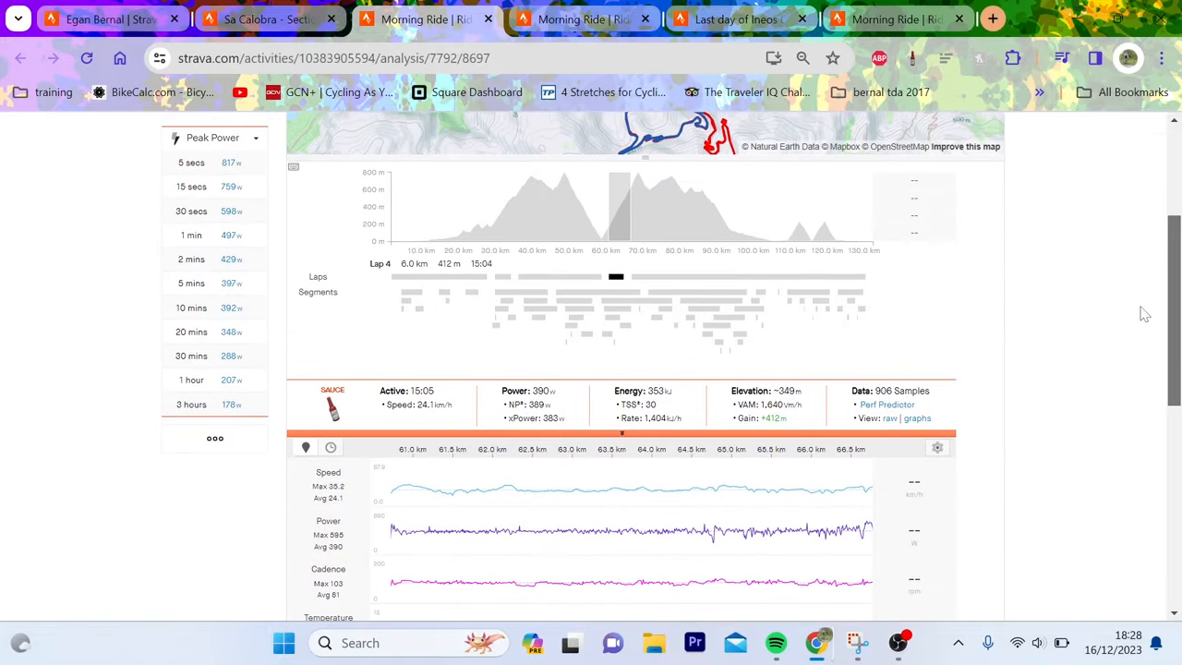
scroll("down", 3)
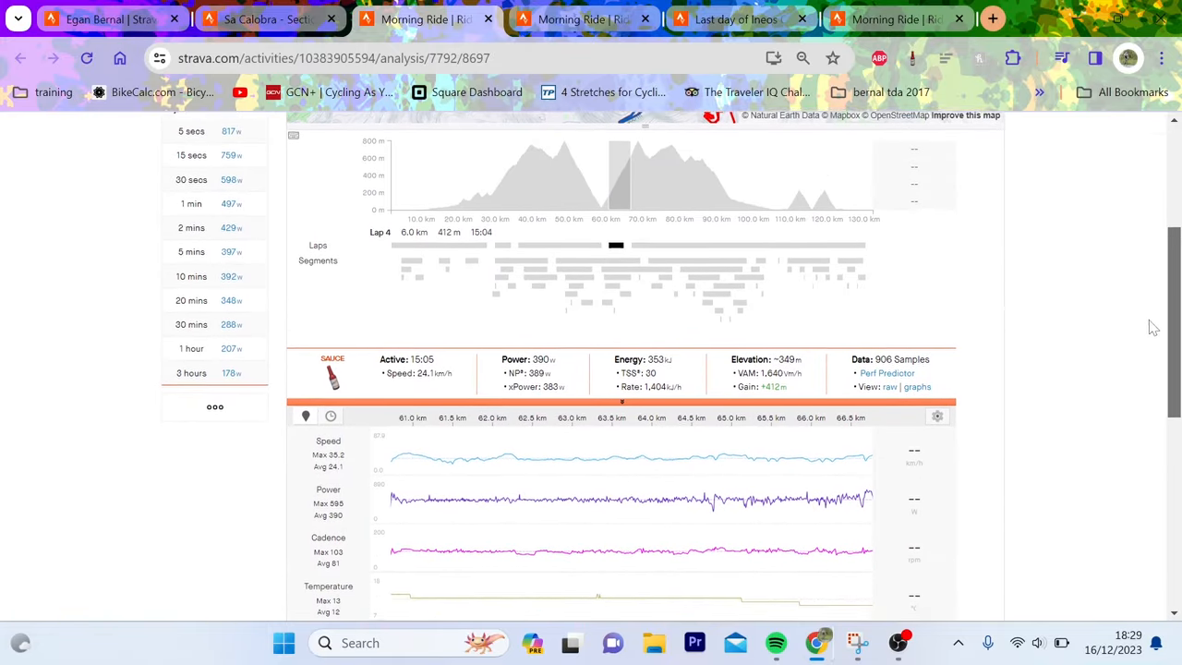
scroll("down", 3)
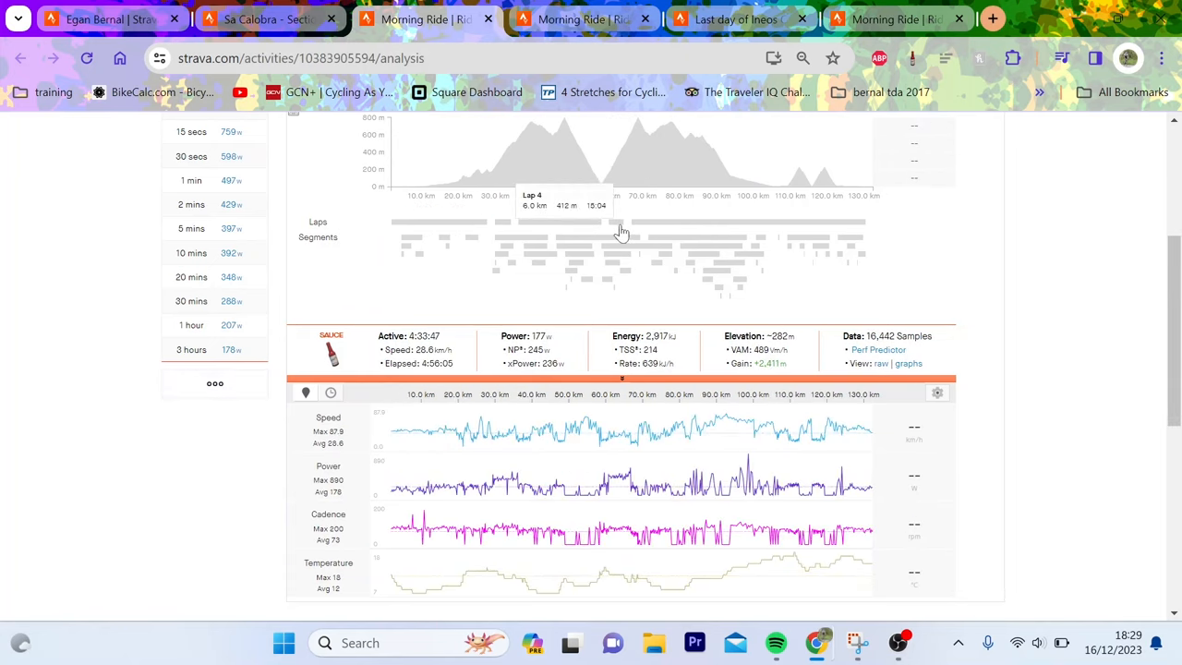
left_click(619, 223)
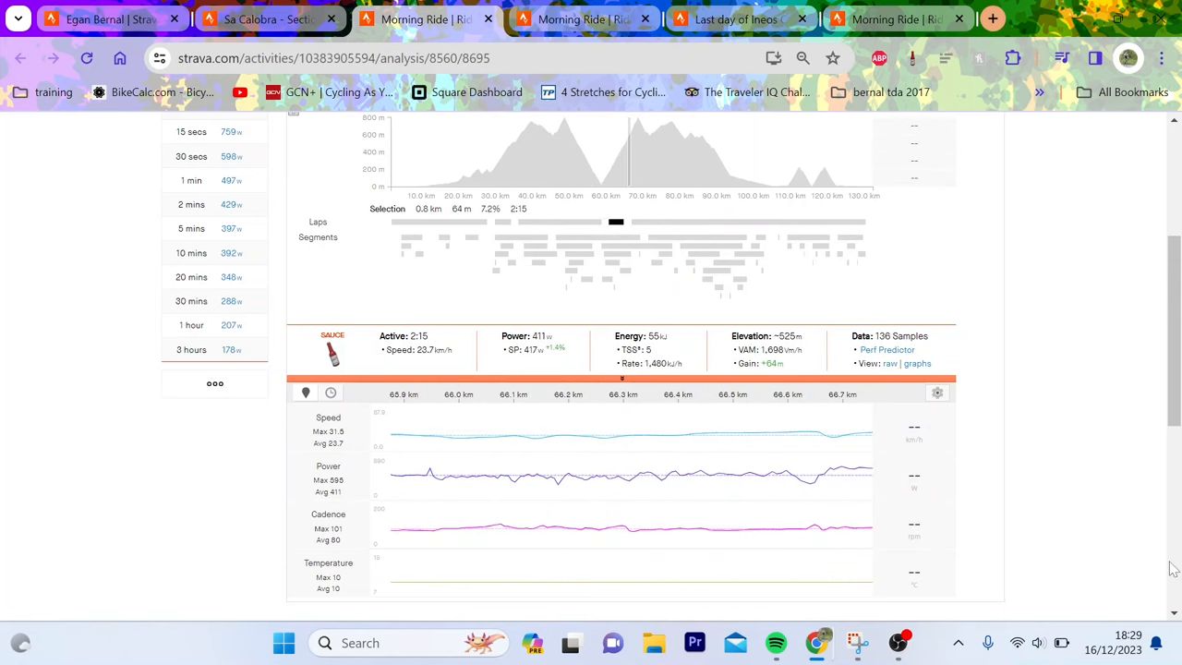
mouse_move(854, 454)
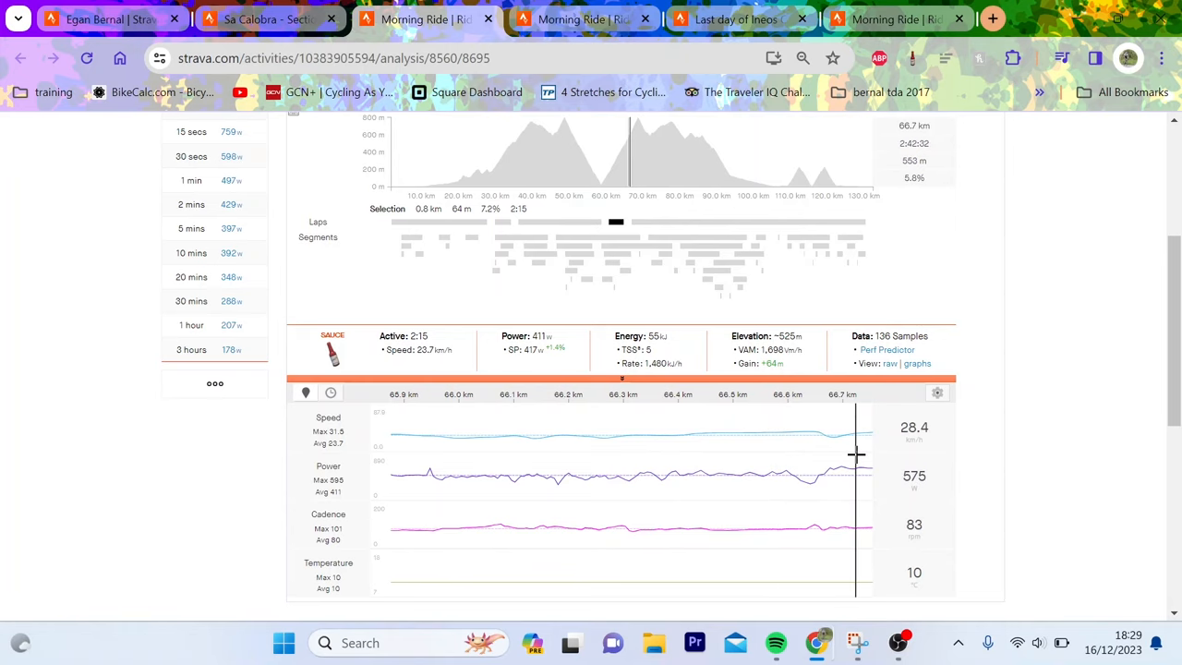
mouse_move(605, 43)
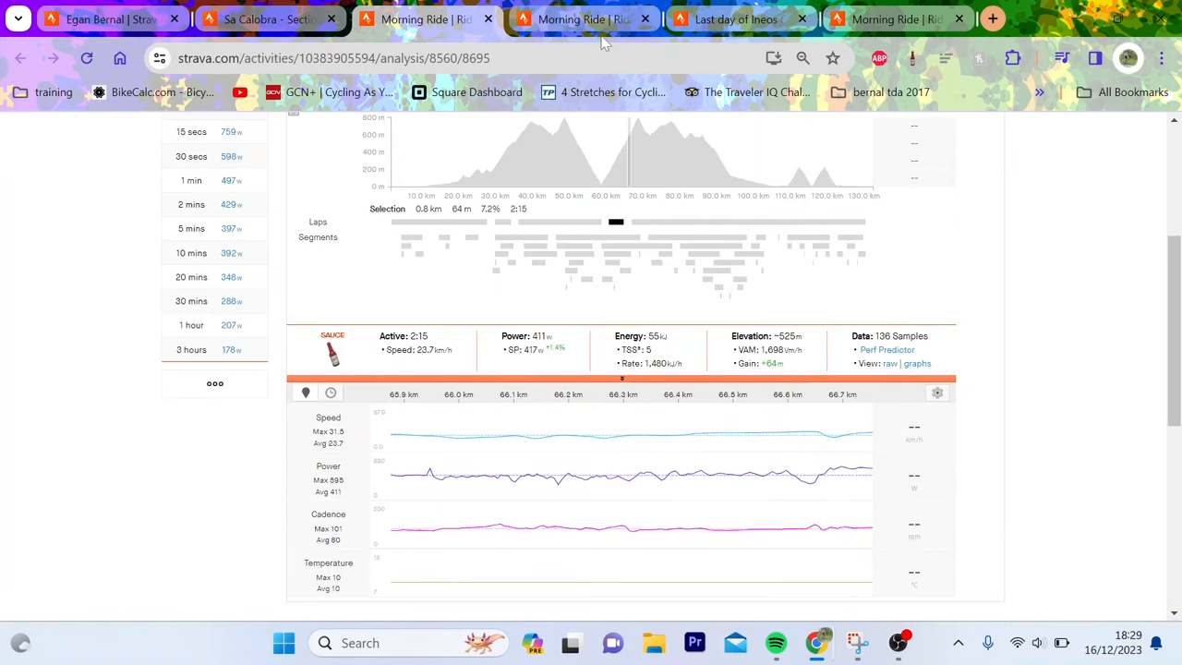
Step: On the next rider's ride, select the 5-minute Peak Power effort of 511 W
left_click(581, 19)
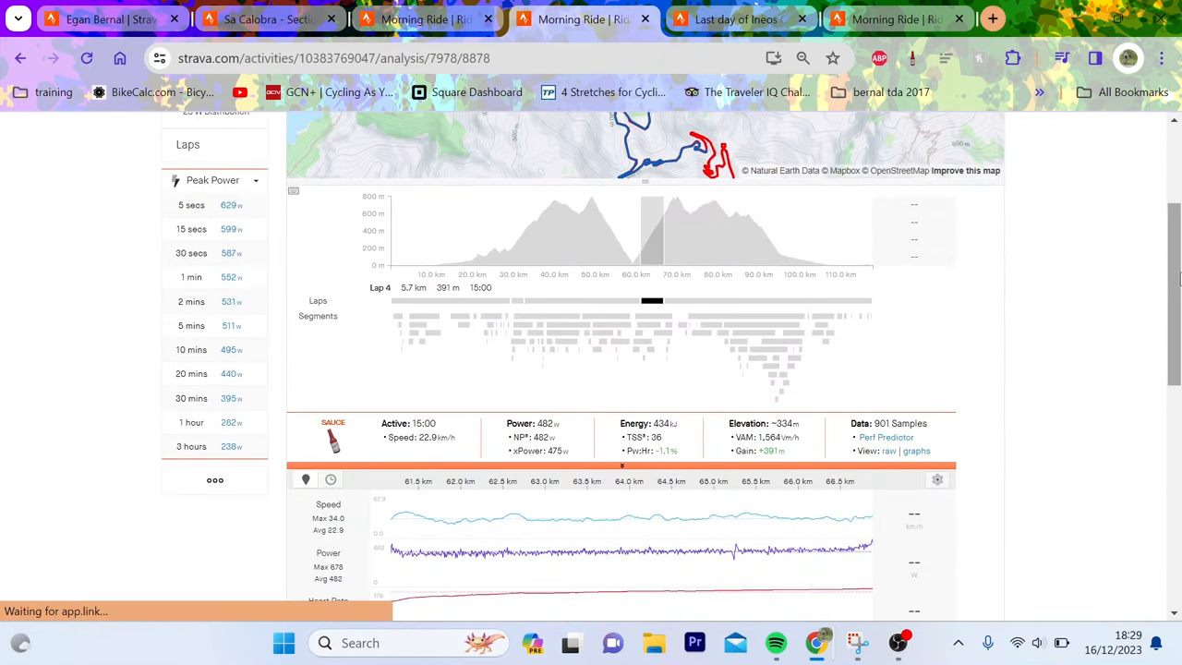
scroll("down", 3)
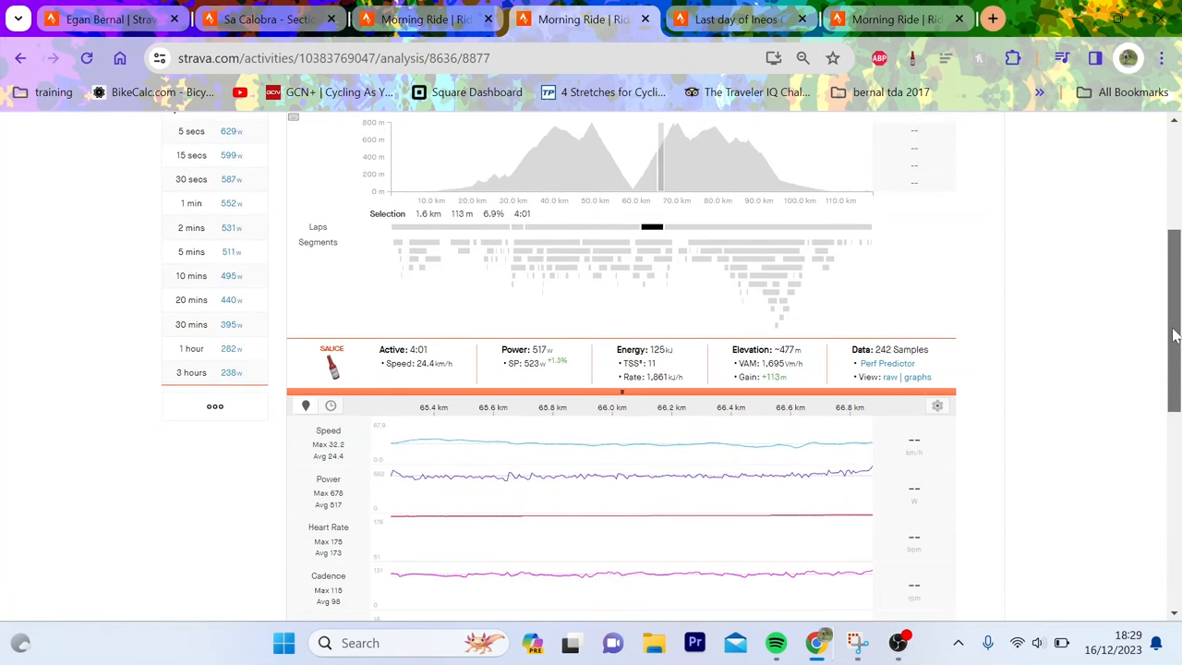
scroll("down", 3)
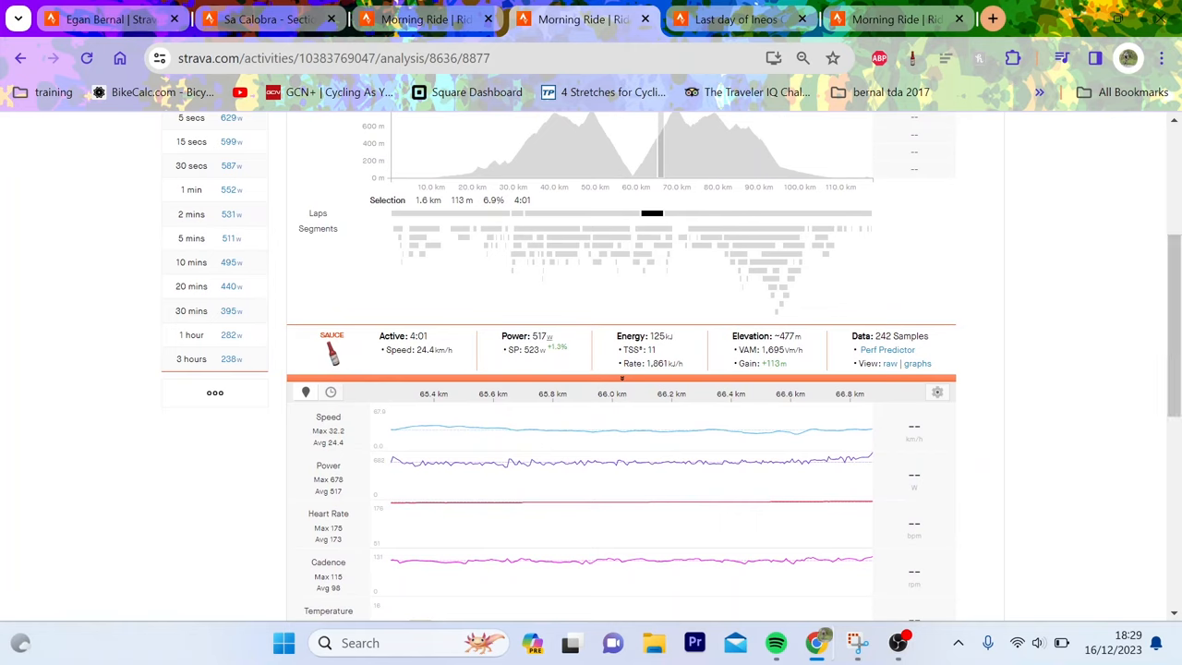
left_click(191, 239)
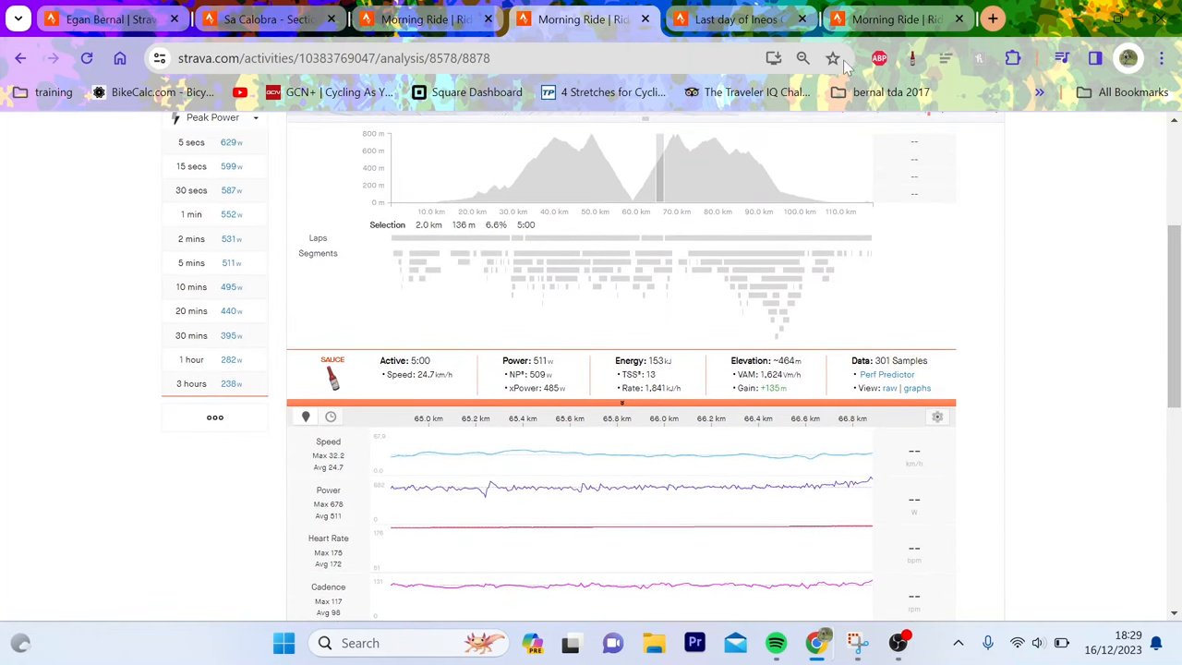
mouse_move(785, 46)
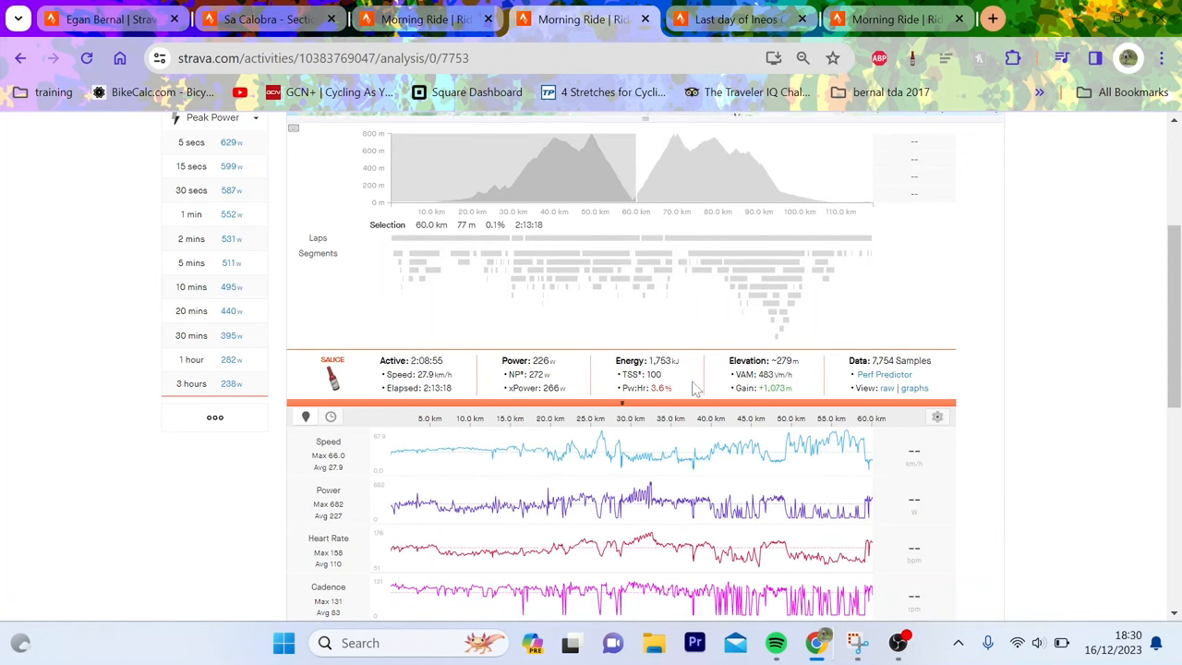
mouse_move(535, 388)
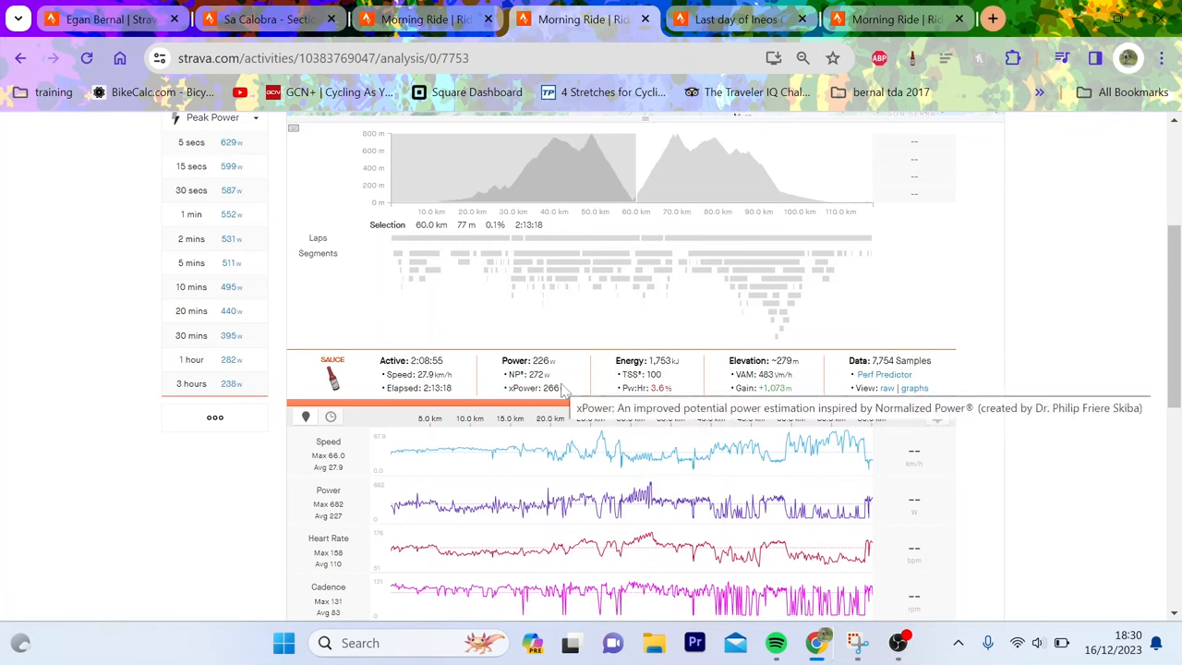
mouse_move(693, 451)
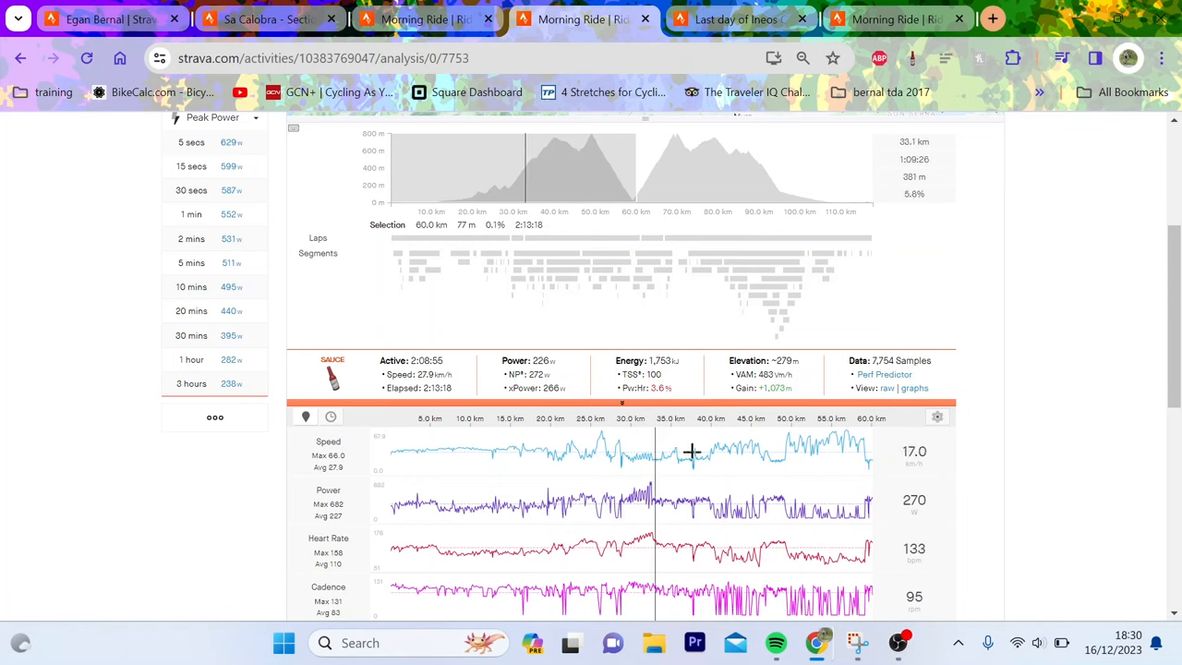
mouse_move(753, 475)
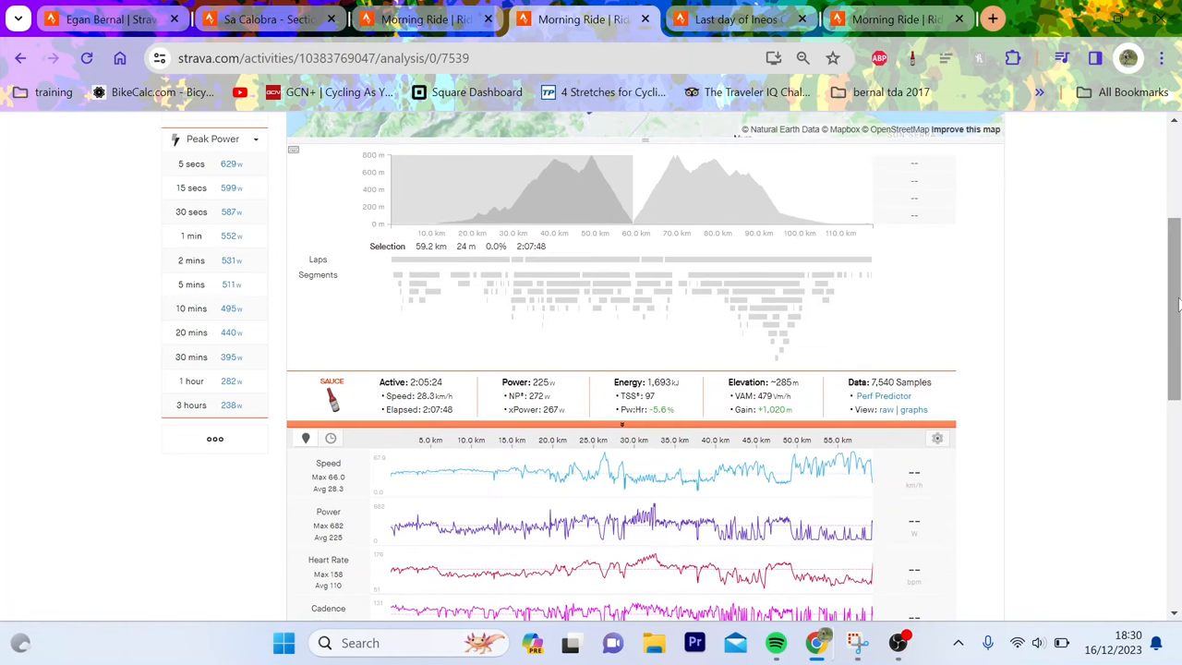
mouse_move(515, 265)
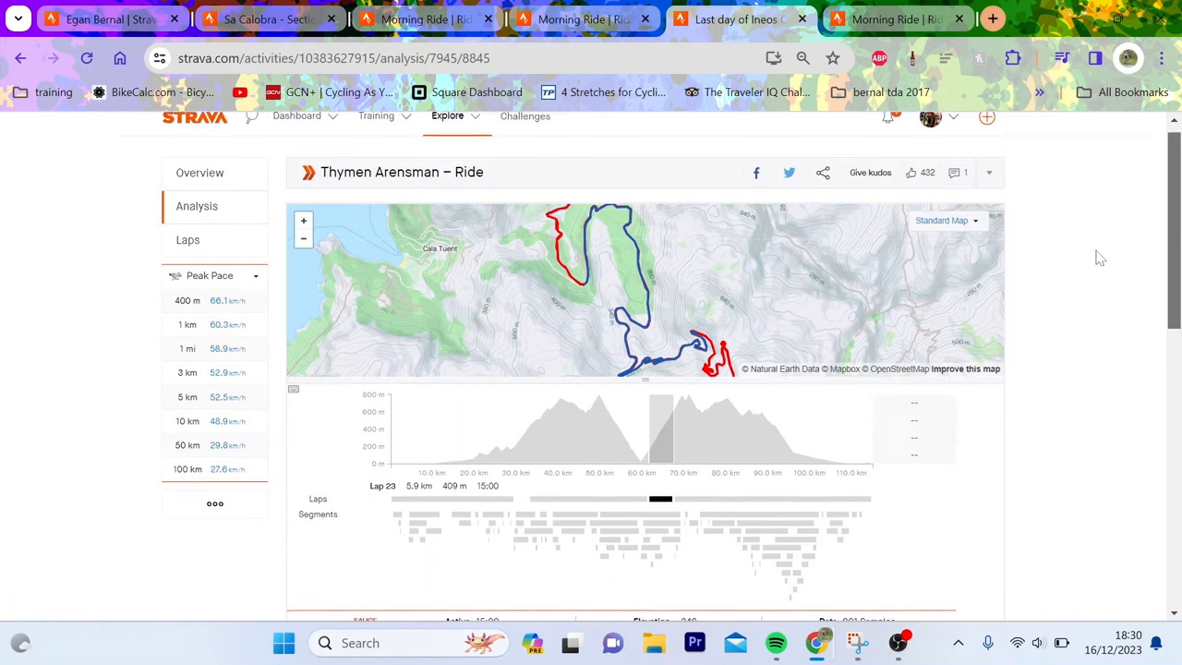
Step: Review Thymen Arensman's Lap 23 stats: 23.9 km/h, 1,636 m/h VAM, 84 rpm
scroll("down", 3)
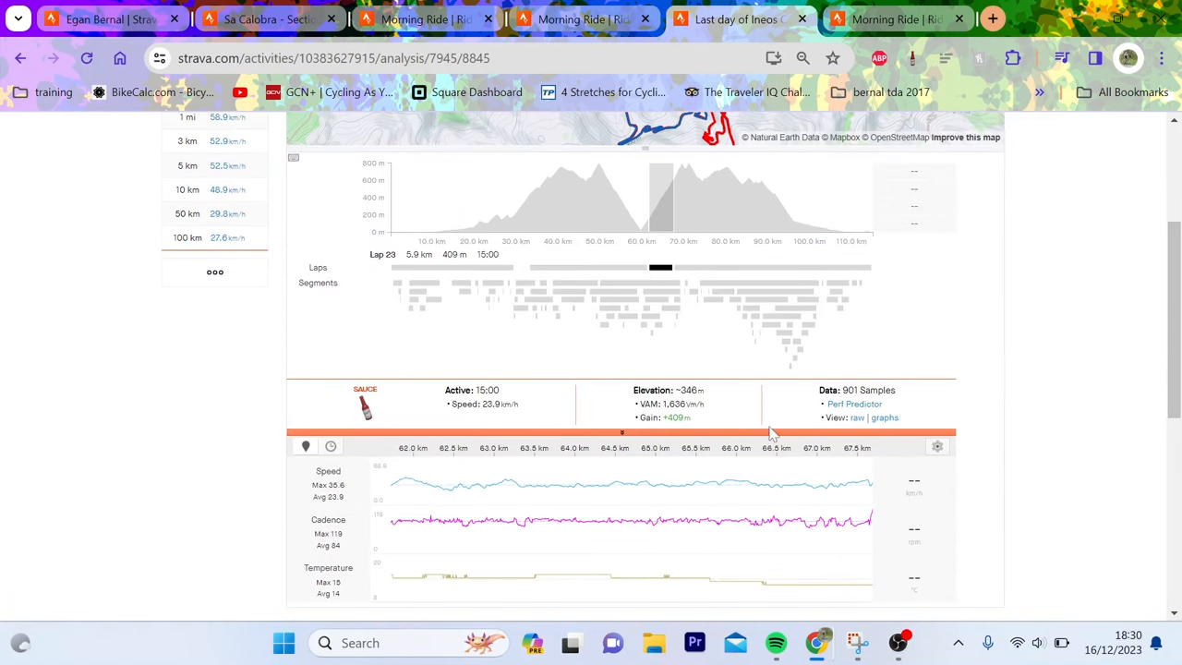
mouse_move(725, 562)
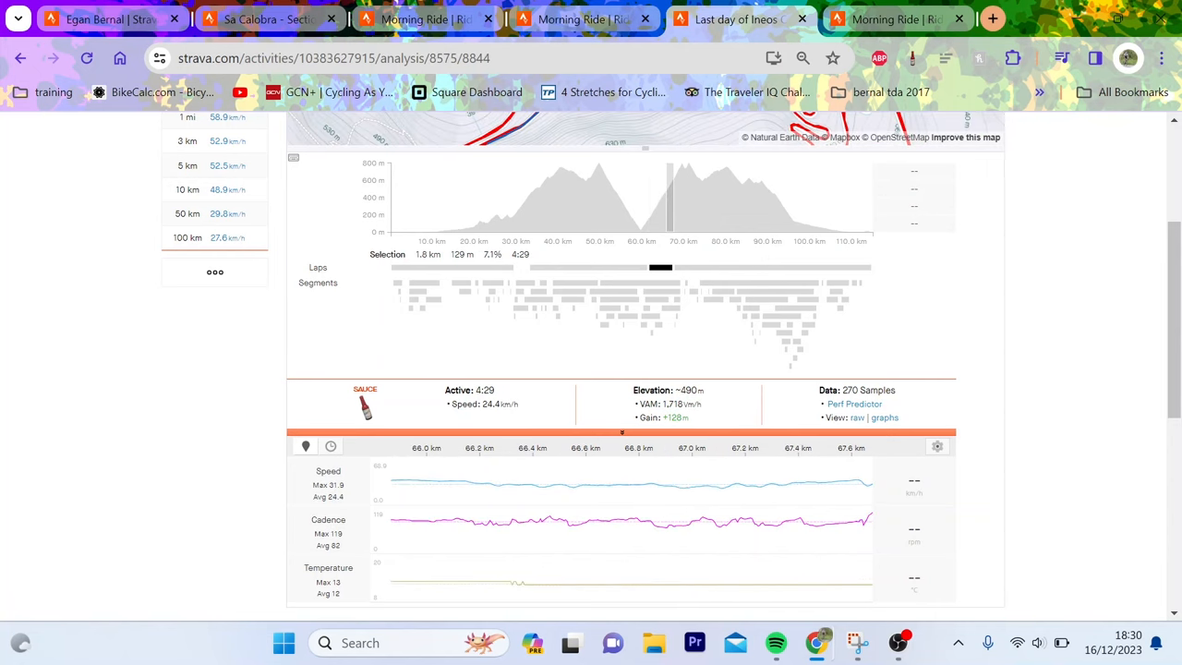
mouse_move(527, 147)
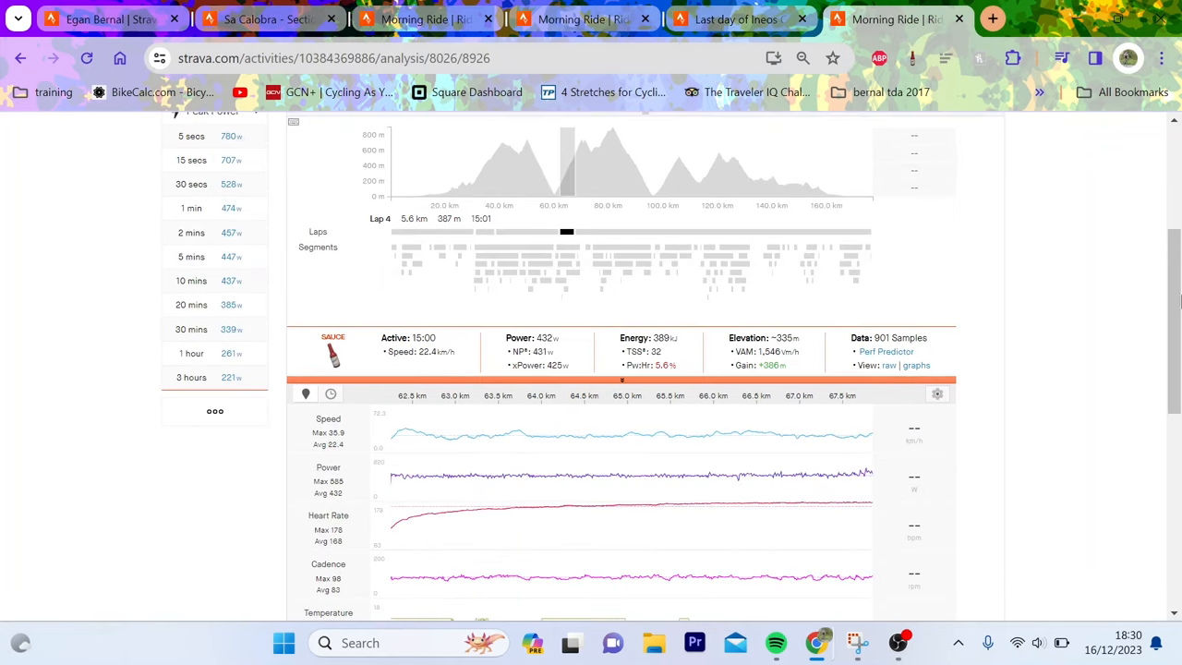
Step: Show the 447 W 5-minute Peak Power effort on the analysis charts
scroll("down", 3)
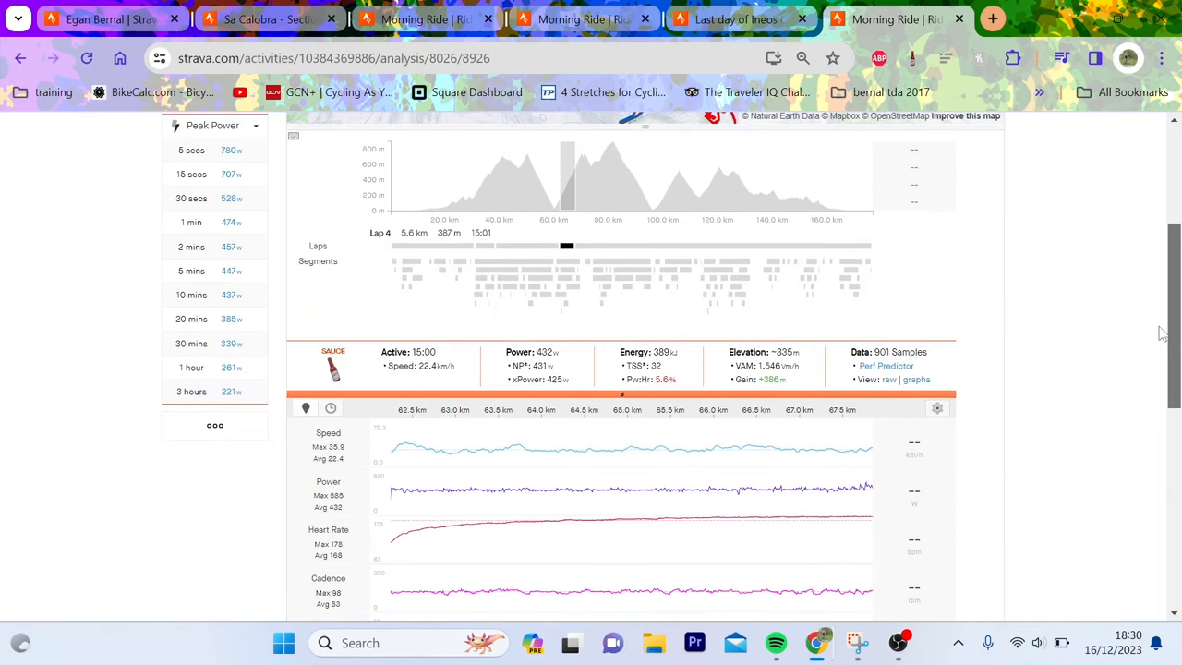
scroll("down", 3)
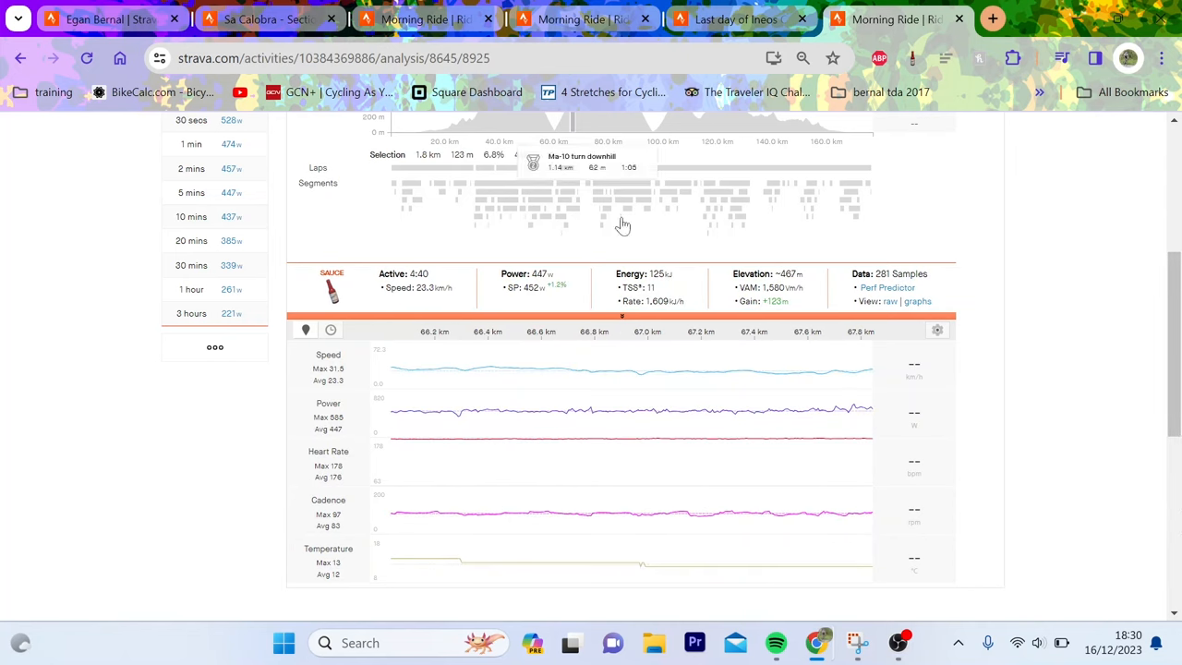
left_click(191, 193)
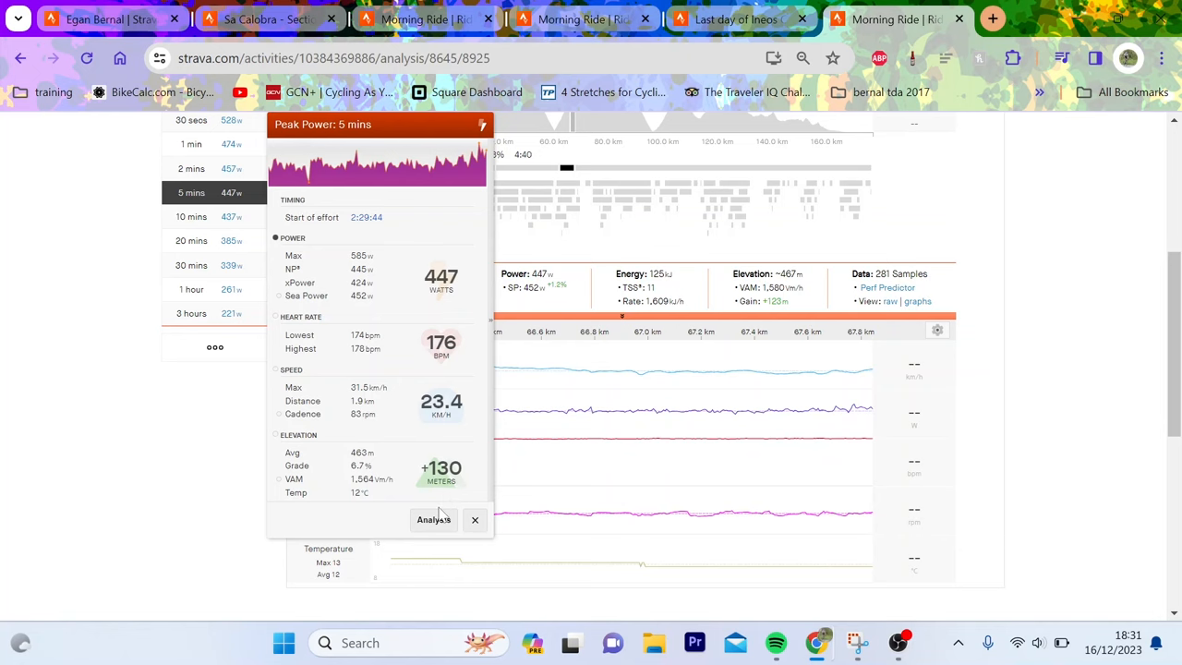
left_click(475, 519)
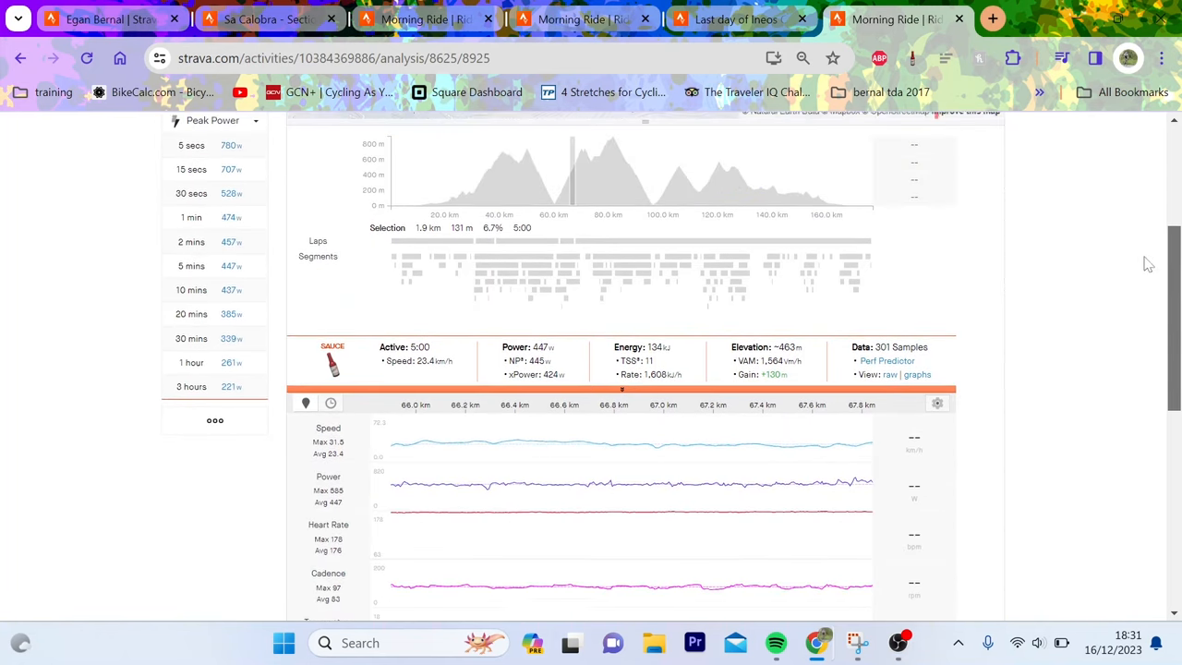
scroll("down", 3)
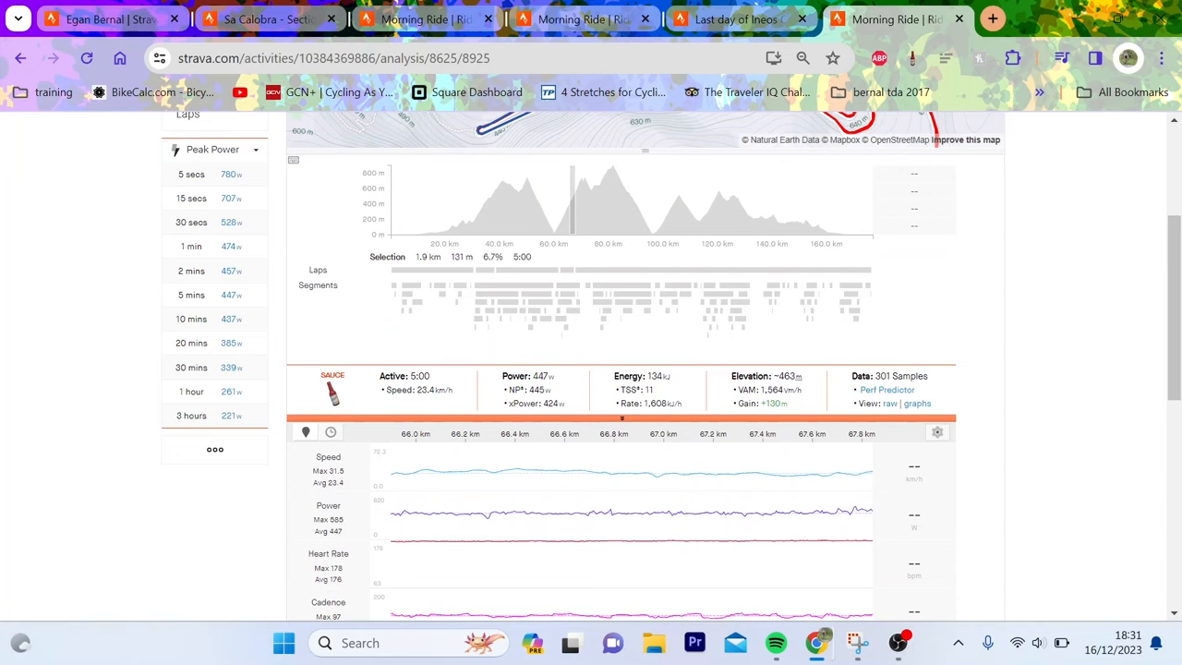
mouse_move(456, 391)
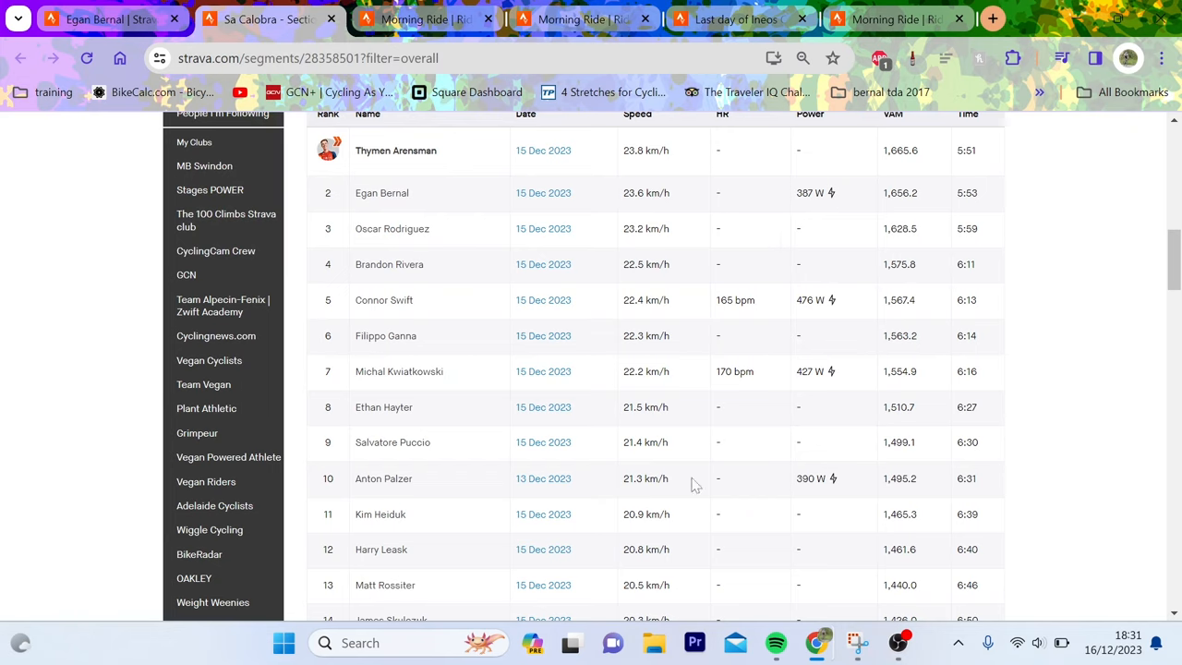
mouse_move(784, 337)
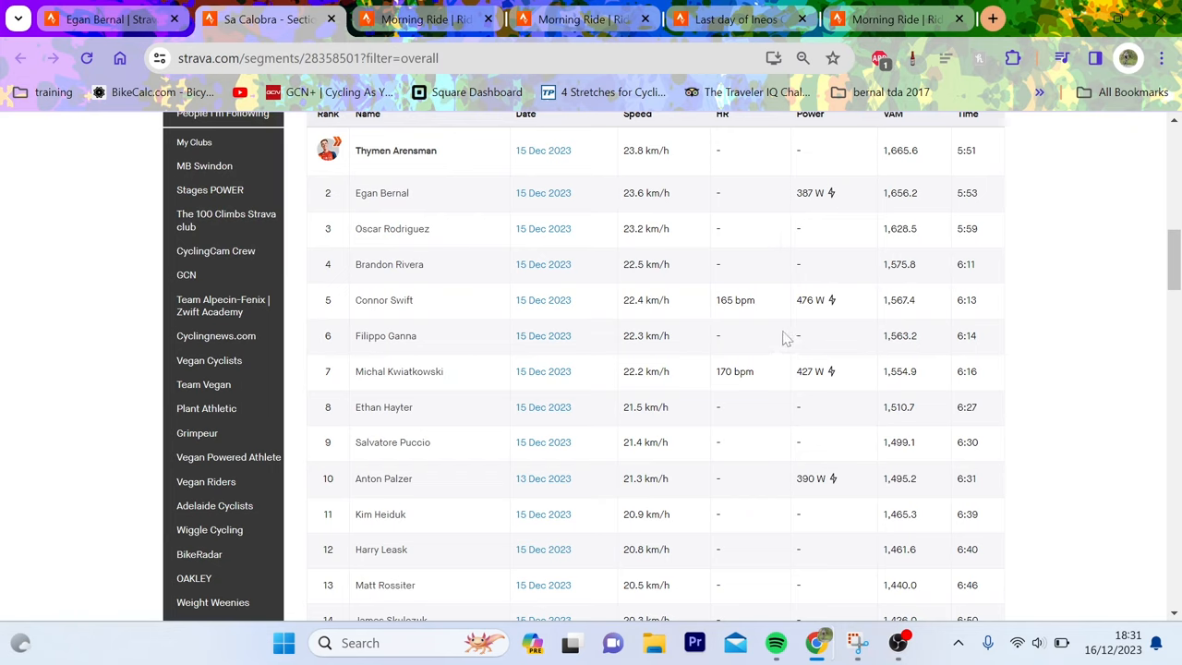
mouse_move(762, 262)
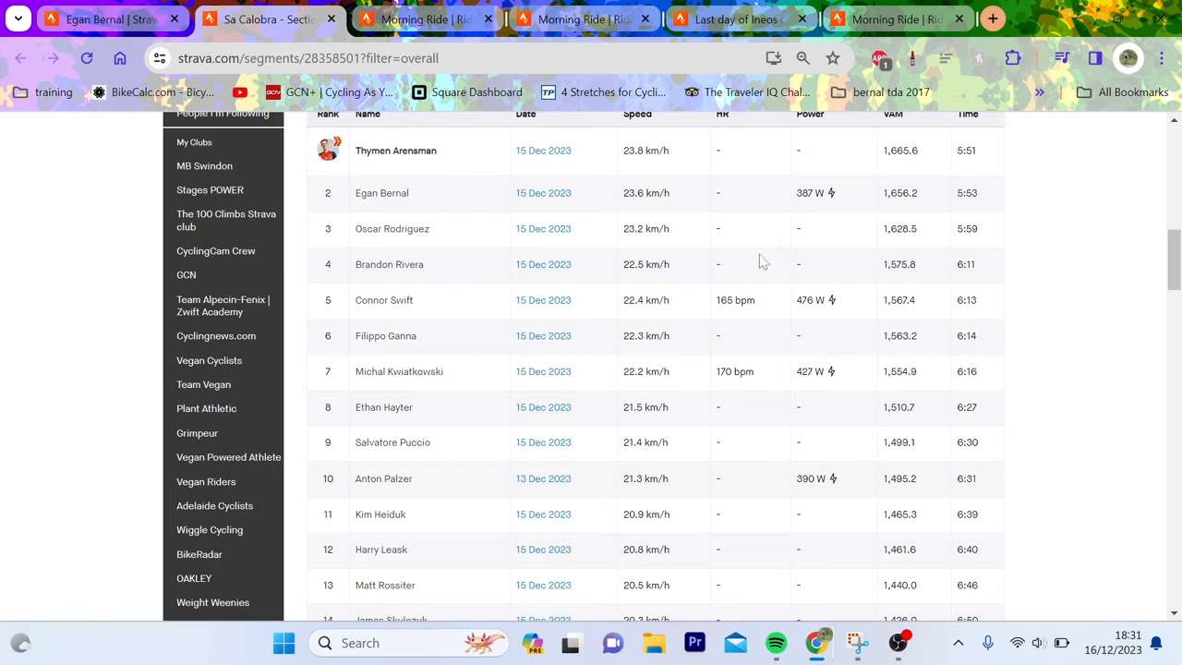
mouse_move(773, 386)
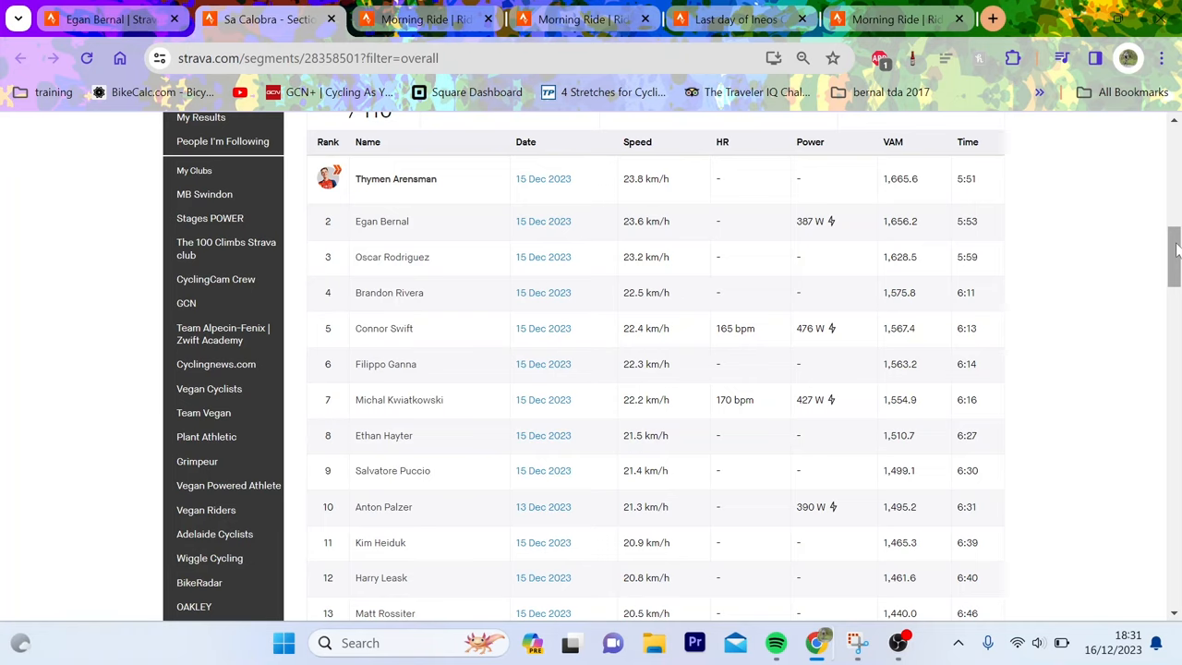
mouse_move(895, 18)
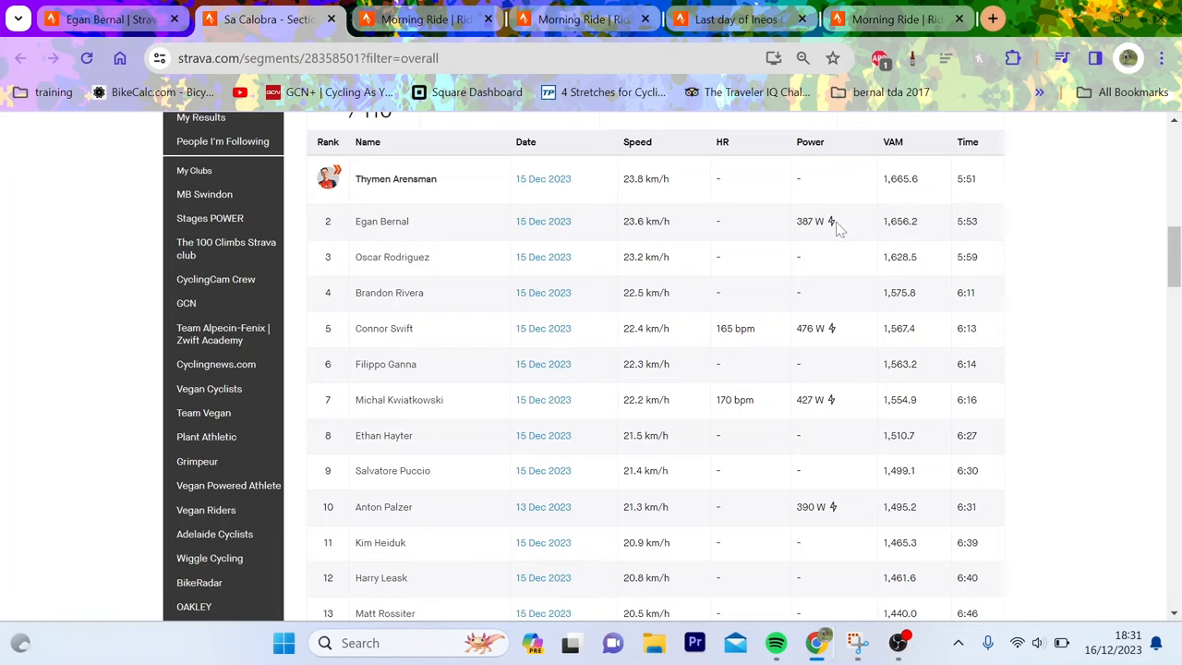
mouse_move(903, 255)
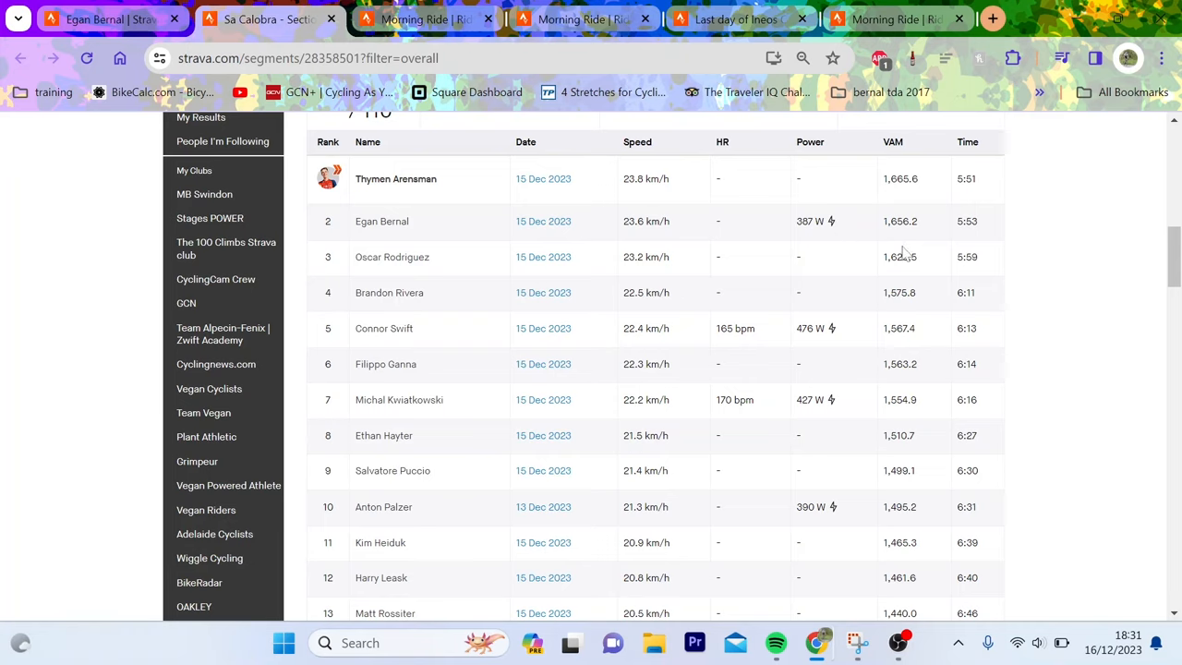
mouse_move(877, 266)
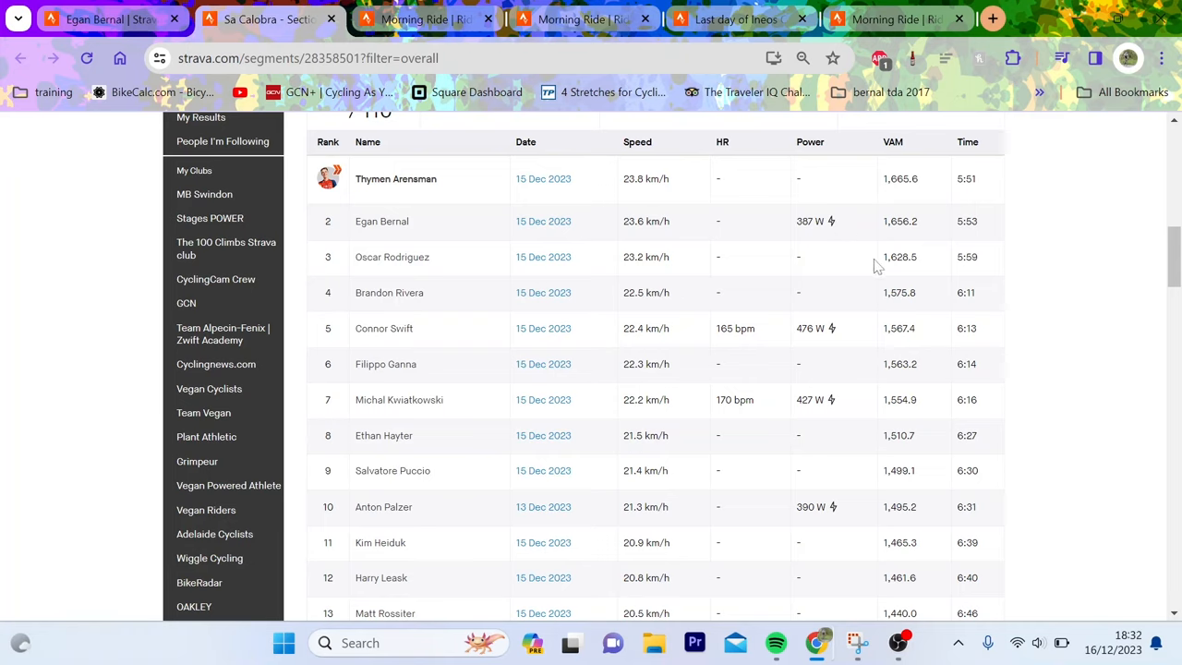
mouse_move(920, 544)
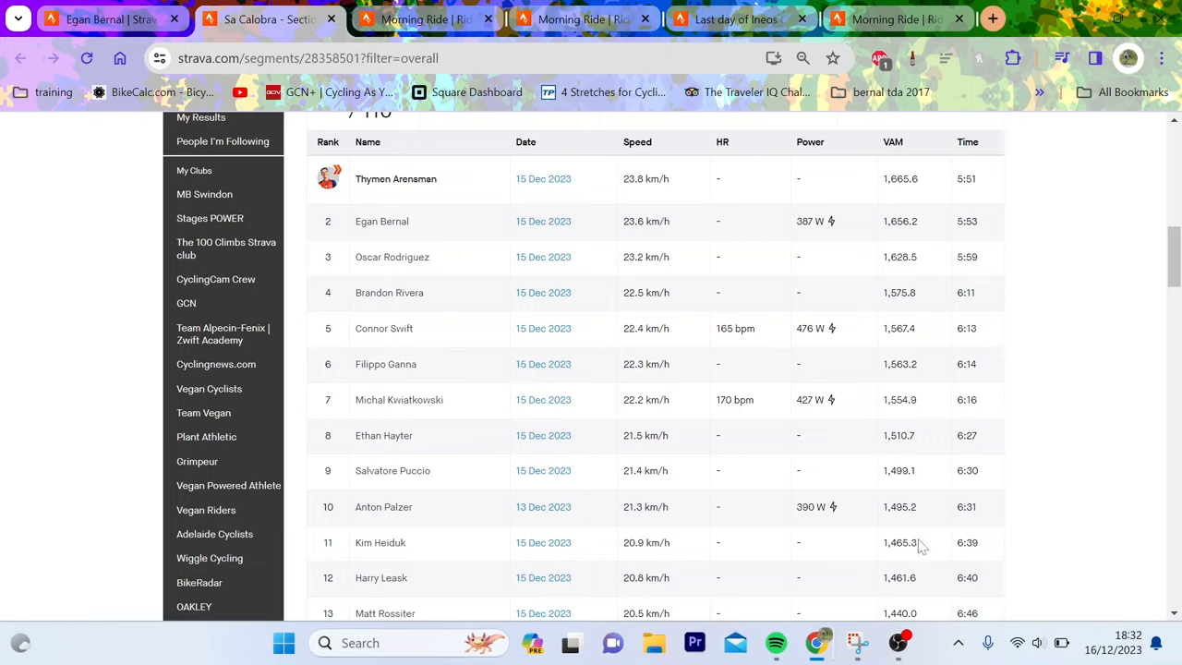
mouse_move(894, 629)
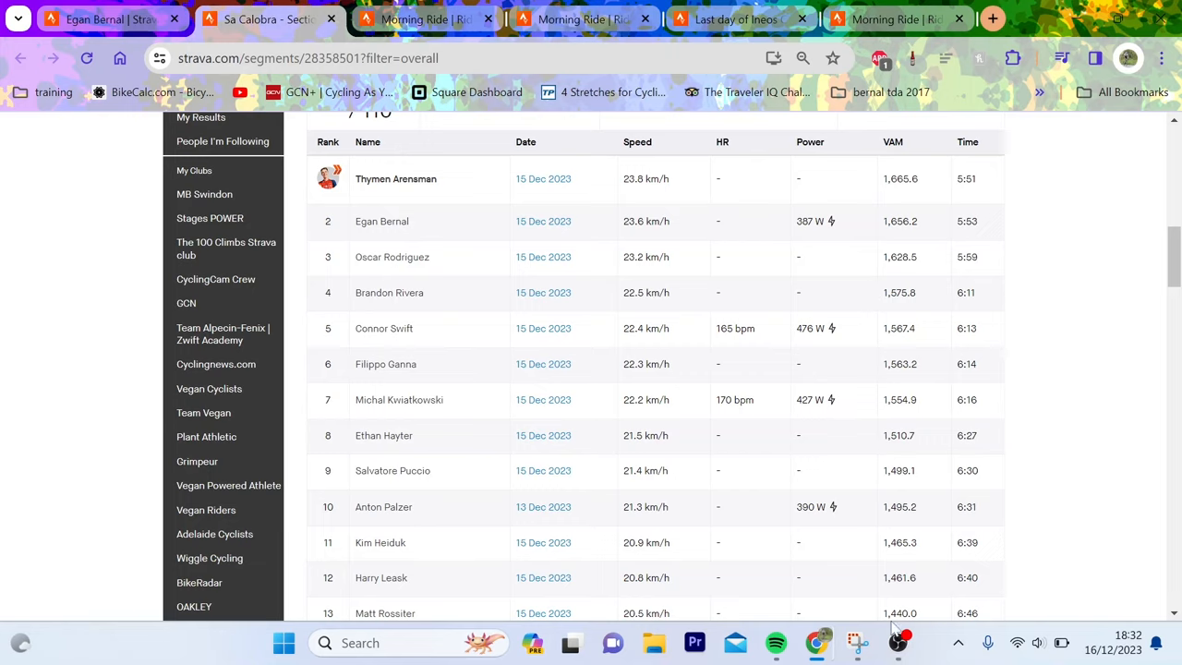